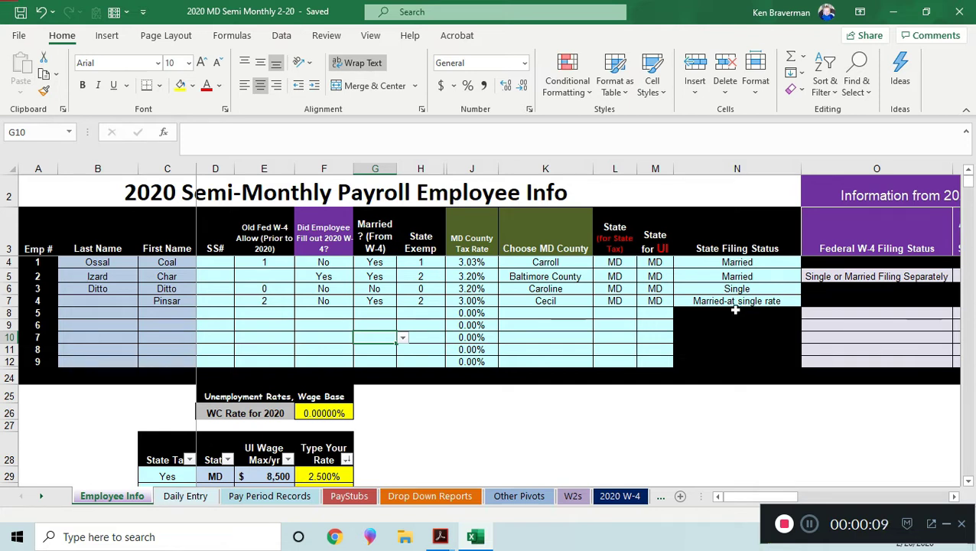
pyautogui.moveTo(447, 287)
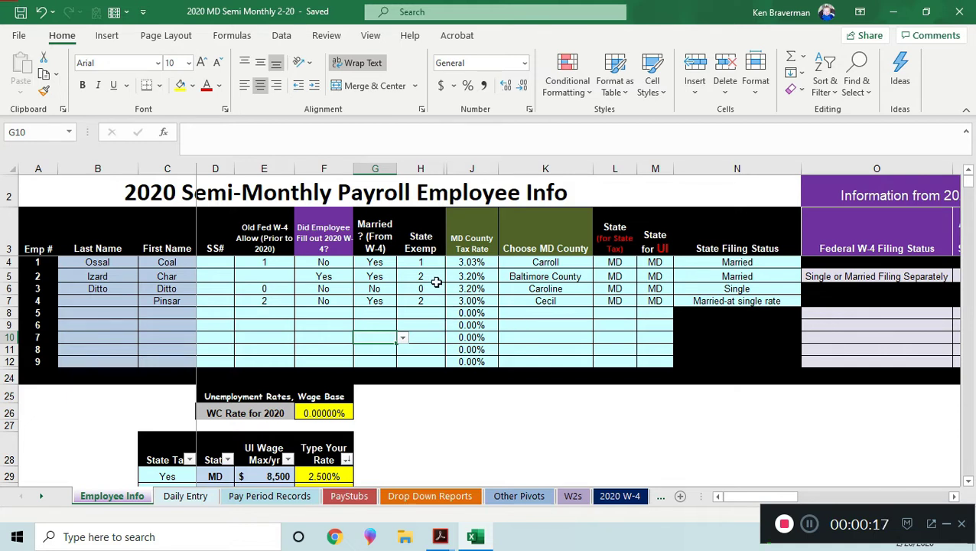
pyautogui.moveTo(382, 306)
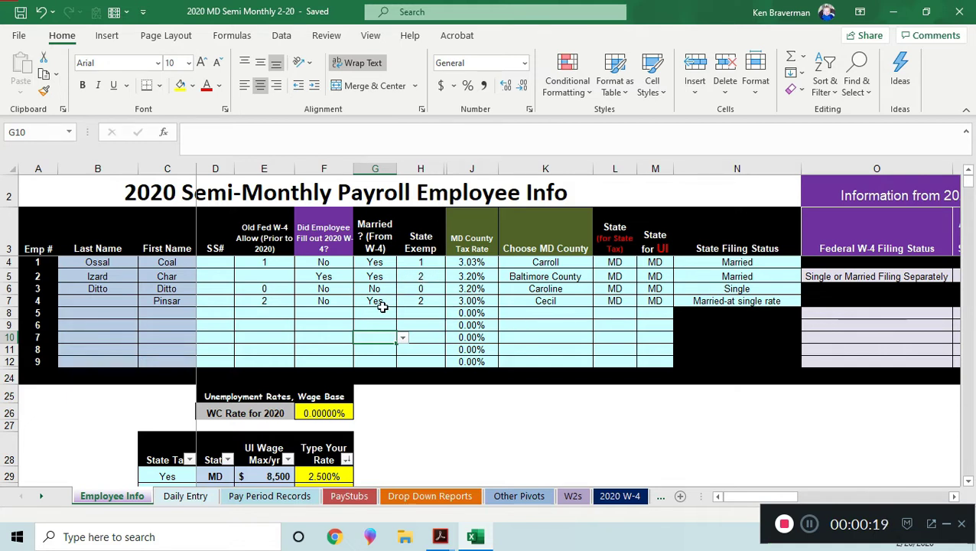
pyautogui.moveTo(365, 315)
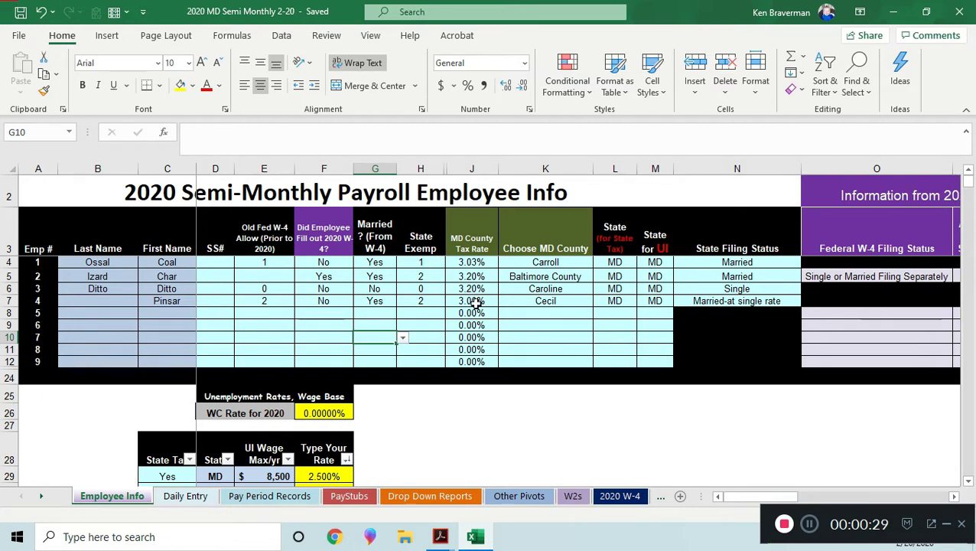
# Step: Note employee 4's county (Cecil) and bring up the MW507 form in Acrobat
pyautogui.click(544, 300)
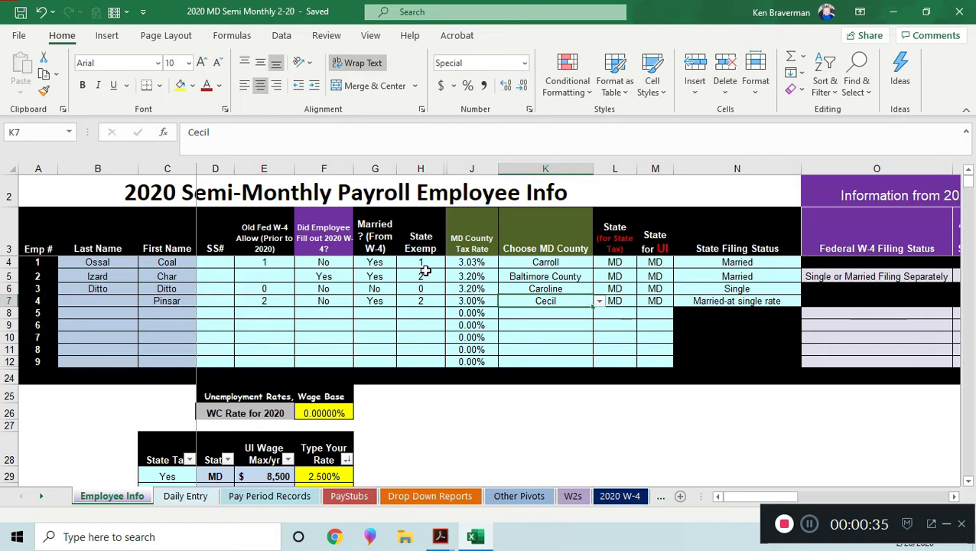
pyautogui.moveTo(440, 322)
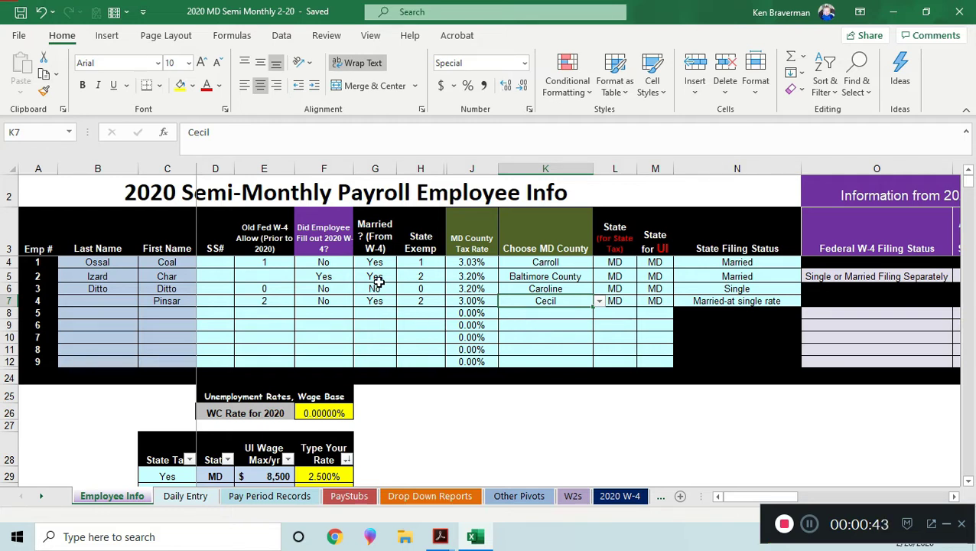
pyautogui.moveTo(487, 306)
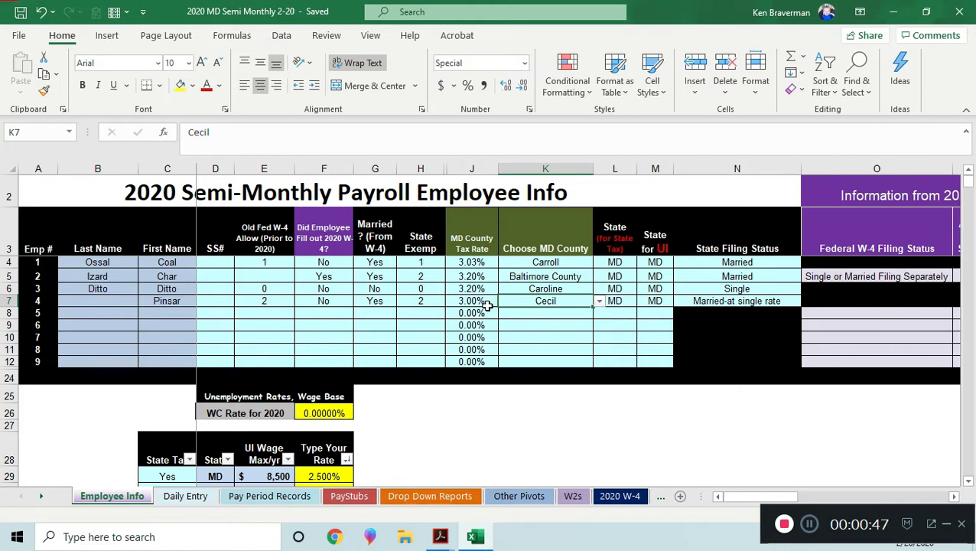
pyautogui.moveTo(440, 536)
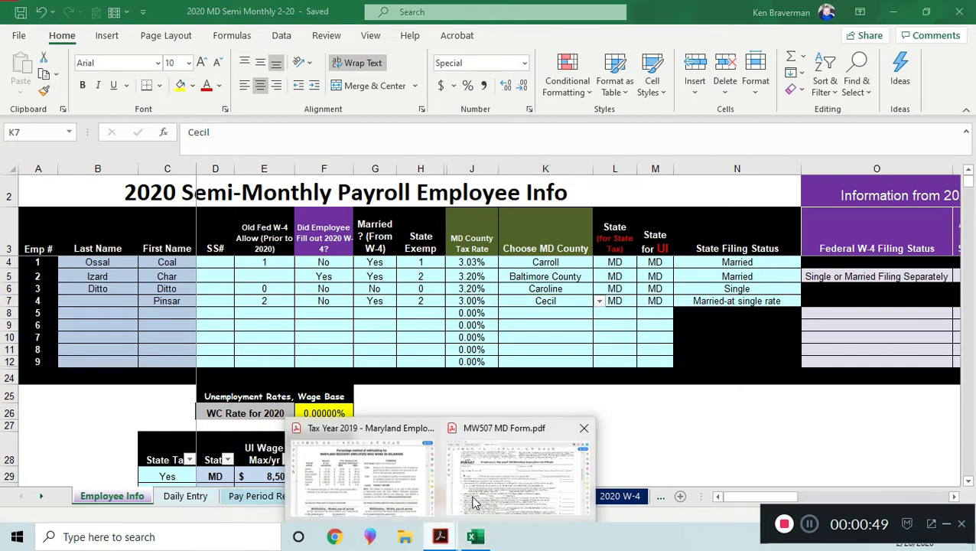
pyautogui.click(518, 474)
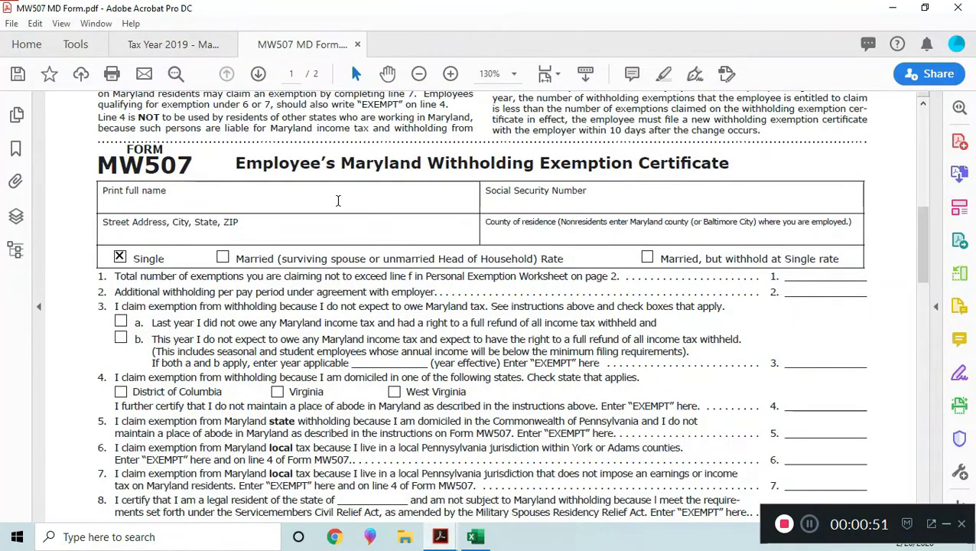
pyautogui.moveTo(379, 257)
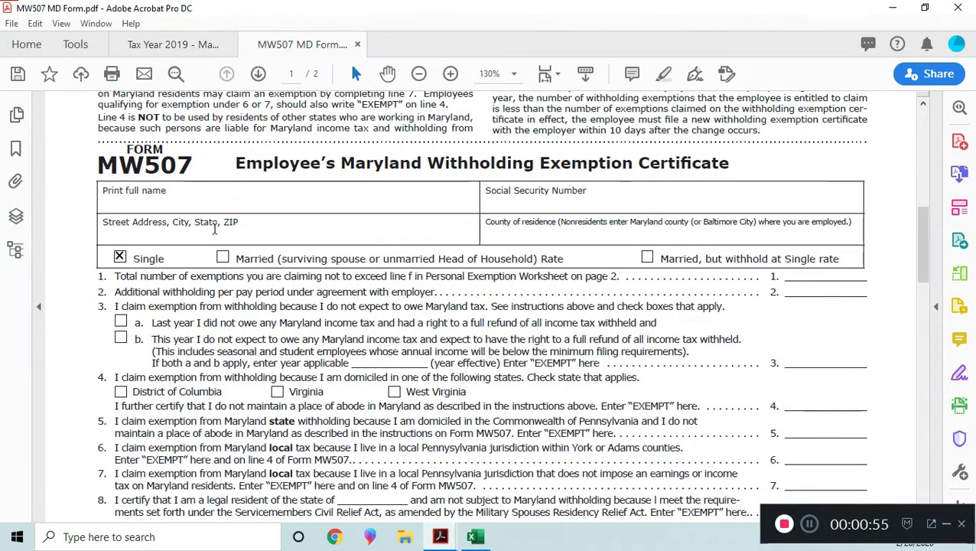
pyautogui.moveTo(375, 235)
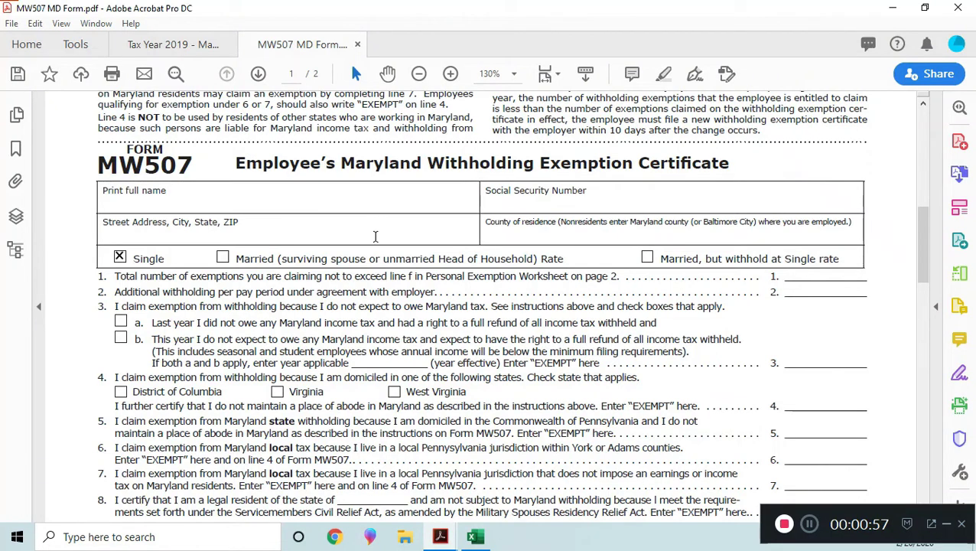
pyautogui.moveTo(120, 257)
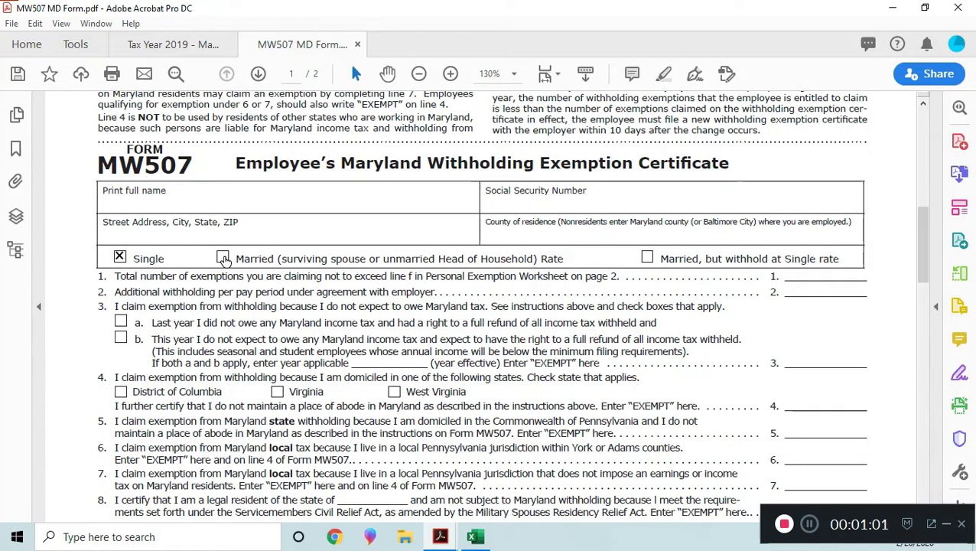
pyautogui.moveTo(373, 260)
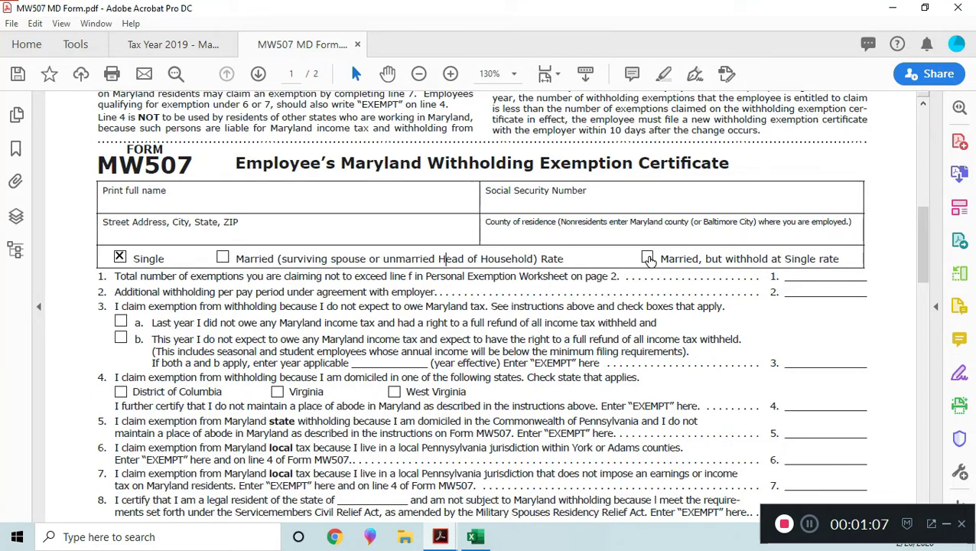
pyautogui.moveTo(716, 260)
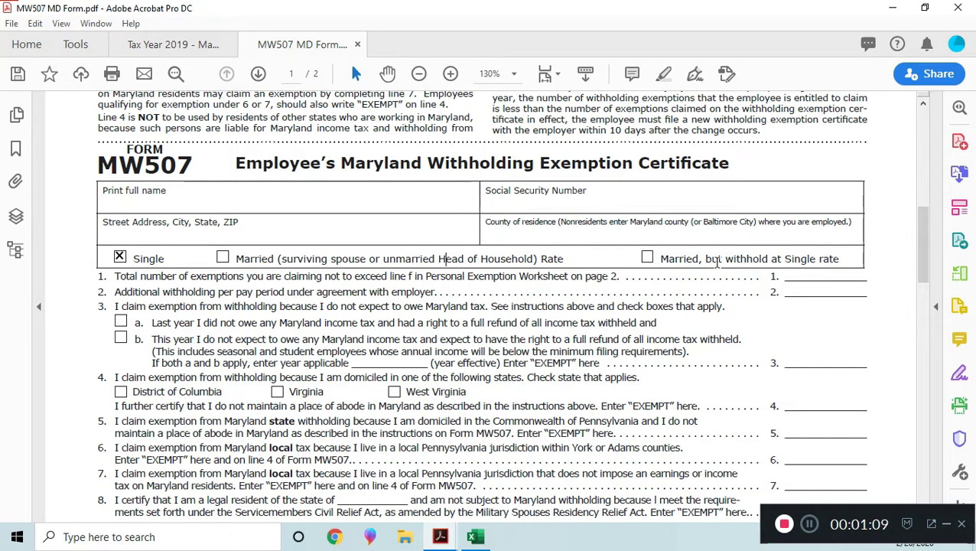
# Step: Try 'Married, but withhold at Single rate', restore Single, and return to the workbook
pyautogui.click(647, 257)
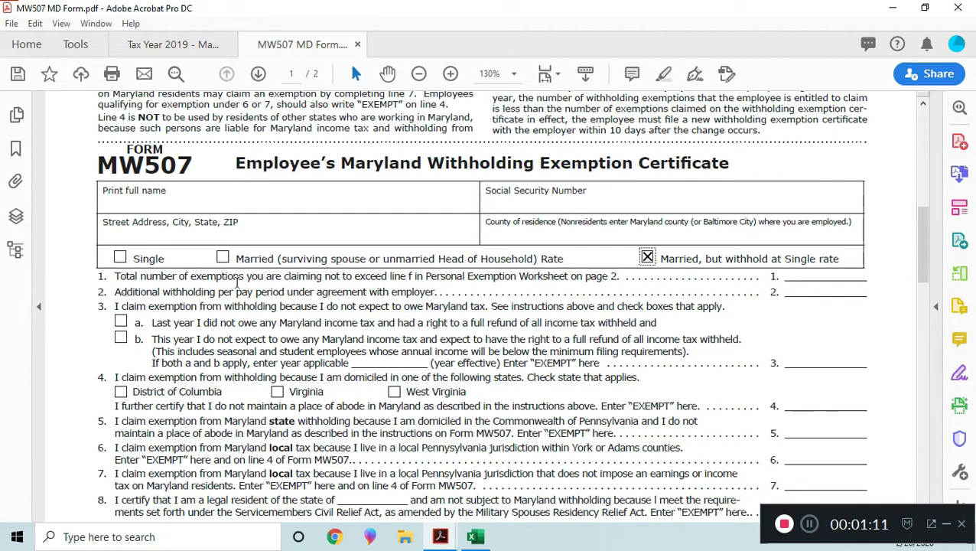
pyautogui.click(120, 257)
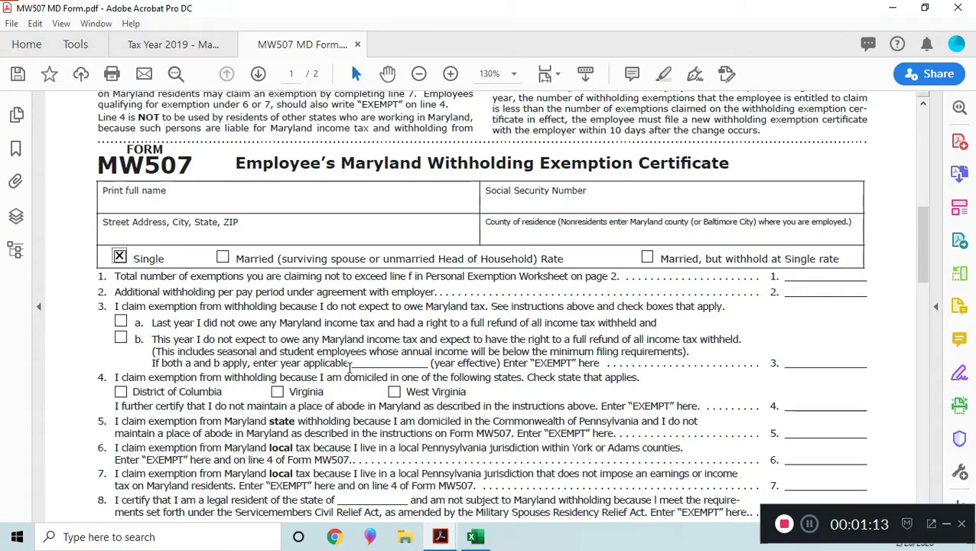
pyautogui.click(474, 536)
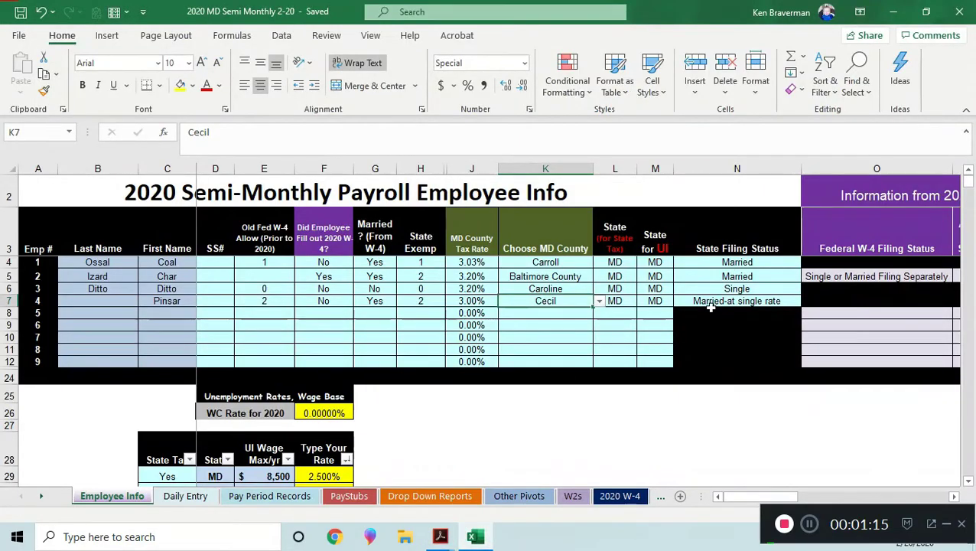
pyautogui.click(738, 262)
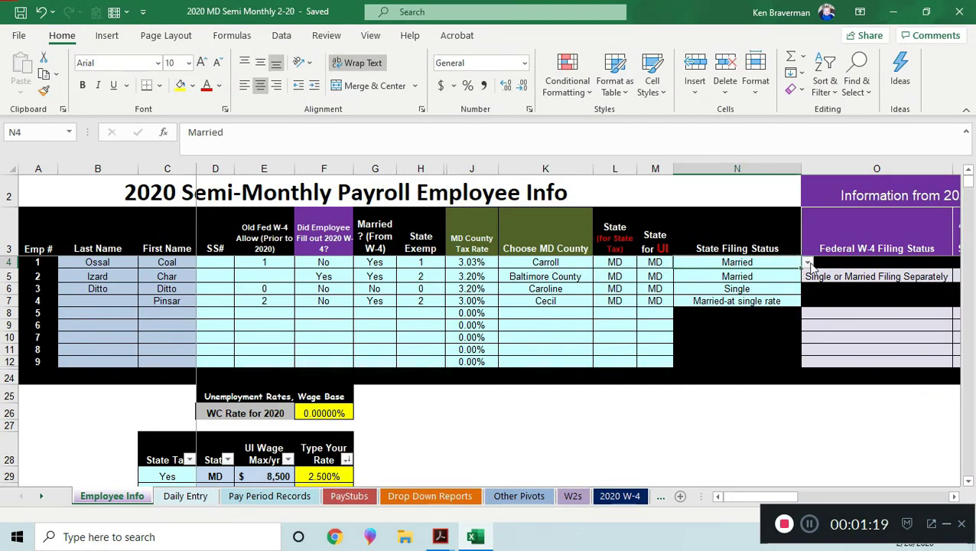
pyautogui.click(807, 261)
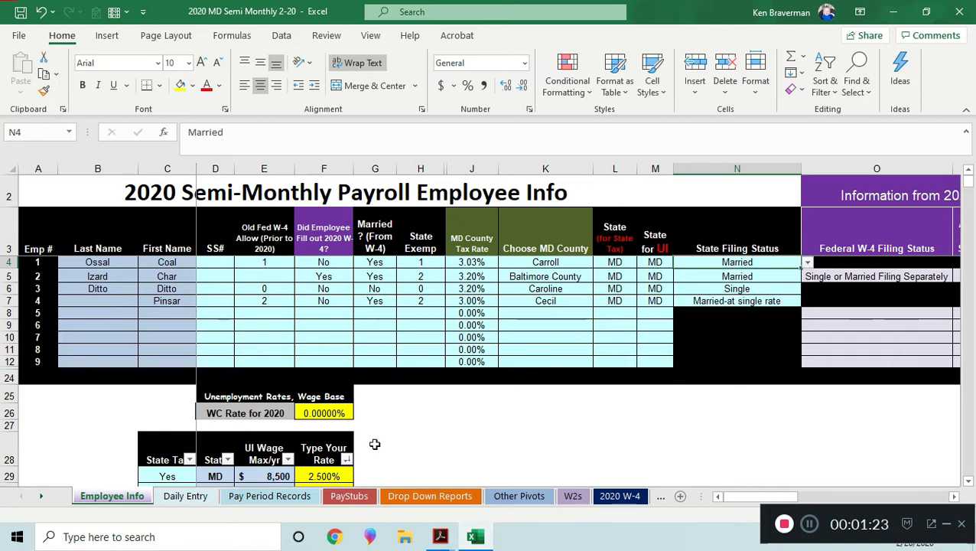
pyautogui.click(441, 535)
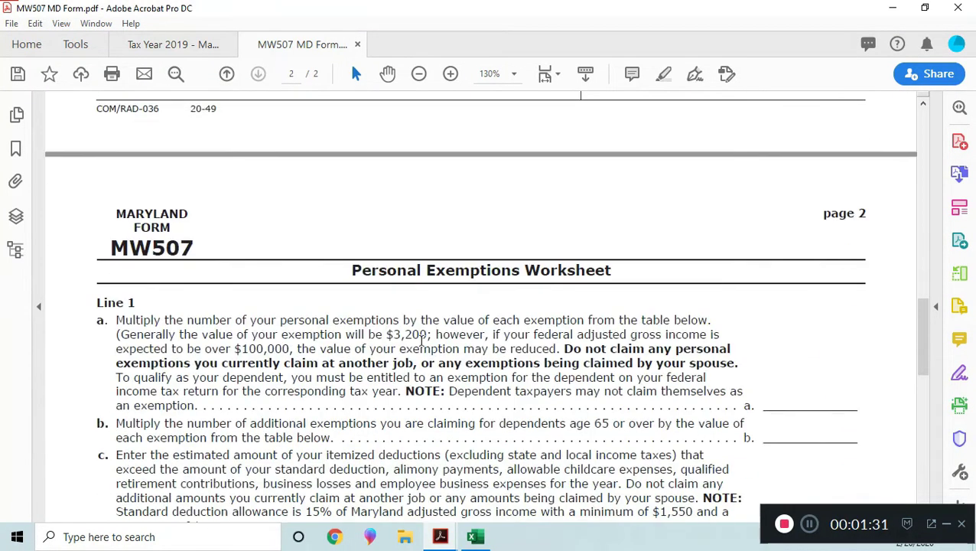
# Step: Review the page 2 Personal Exemptions Worksheet and enter 1 exemption on line 1
pyautogui.scroll(-3)
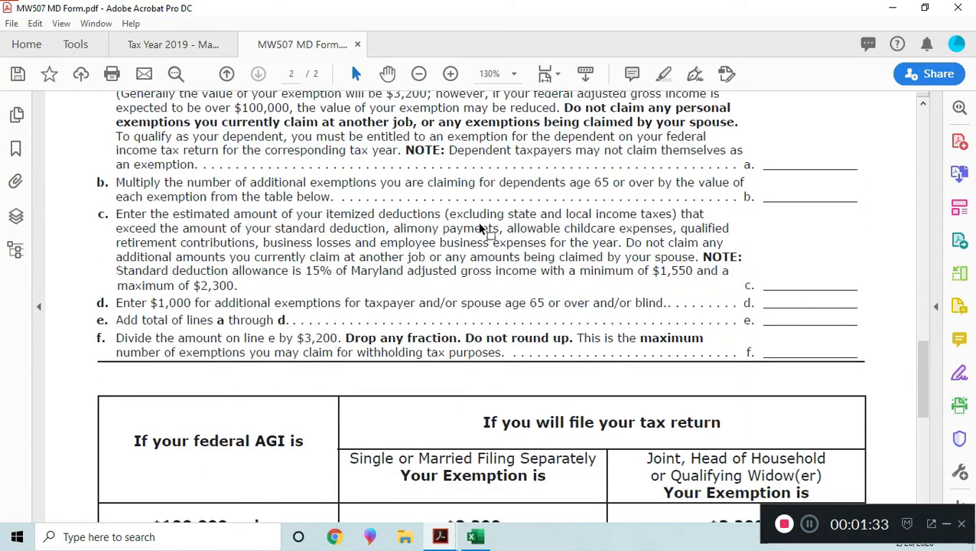
pyautogui.scroll(3)
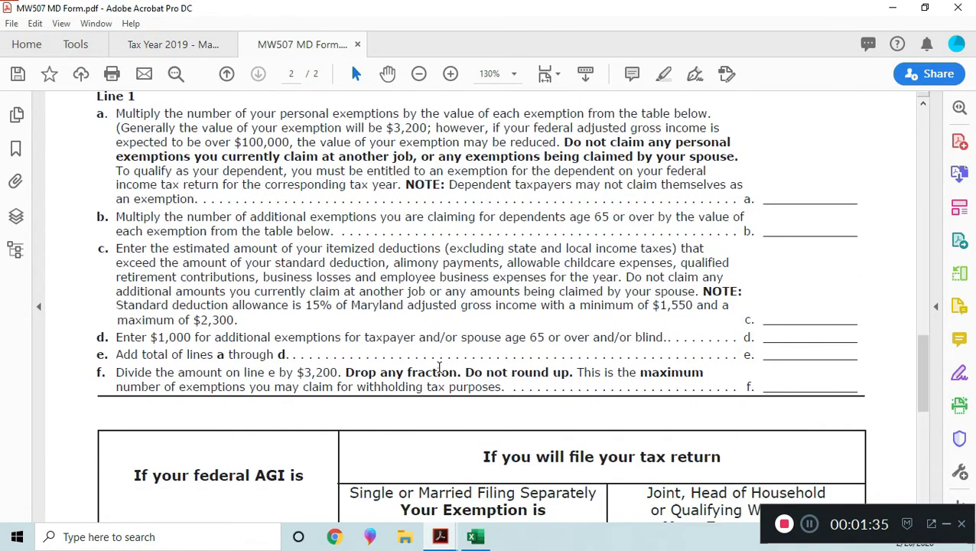
pyautogui.scroll(-3)
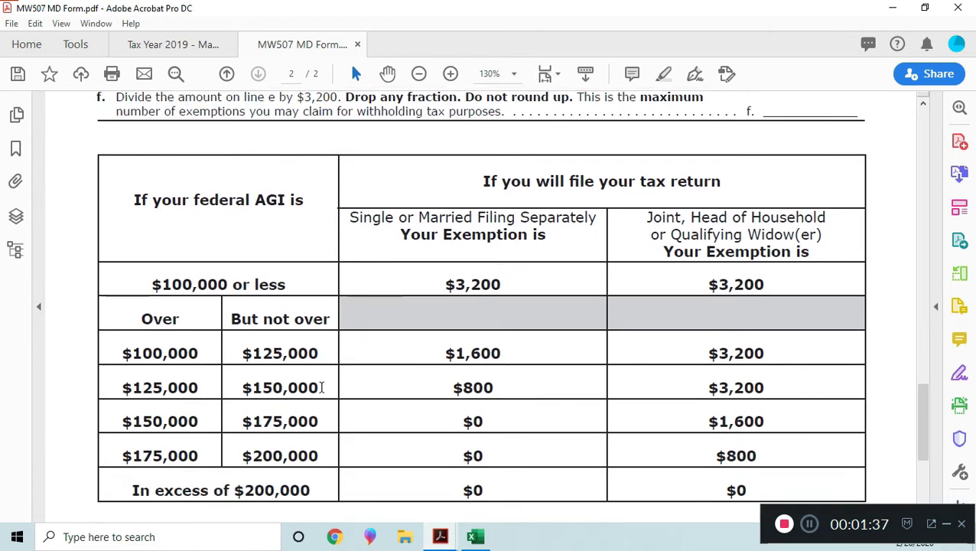
pyautogui.scroll(3)
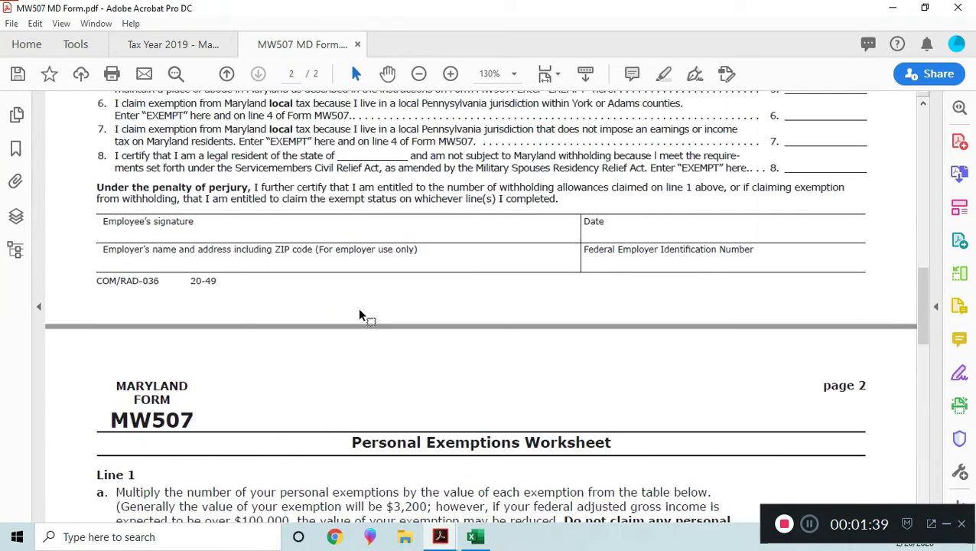
pyautogui.scroll(3)
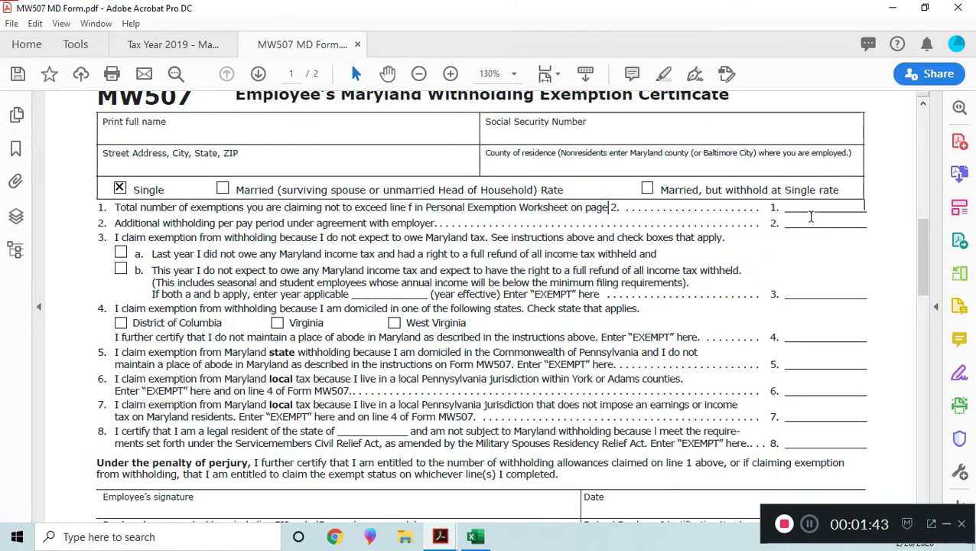
pyautogui.write('1')
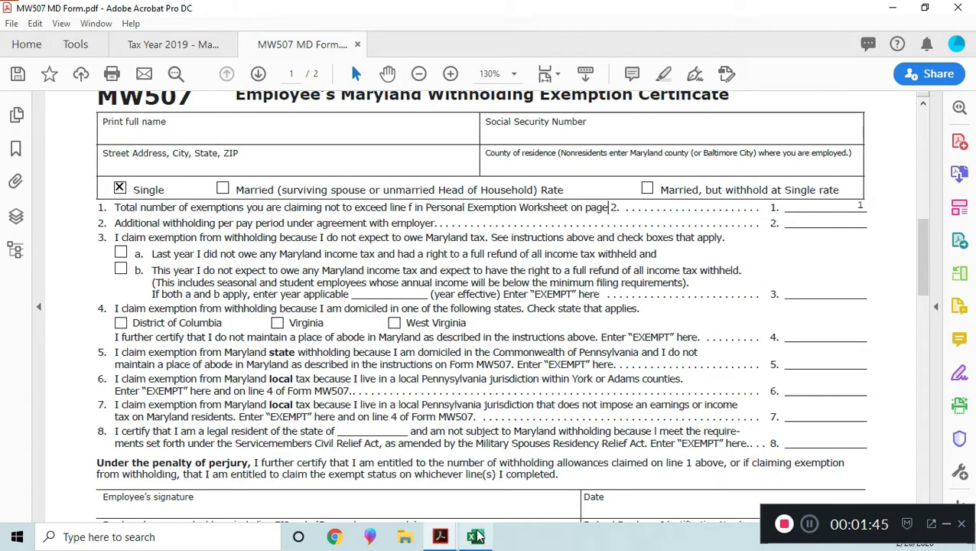
# Step: Verify employee 1's state exemption count in H4 and return to the MW507 form
pyautogui.click(474, 535)
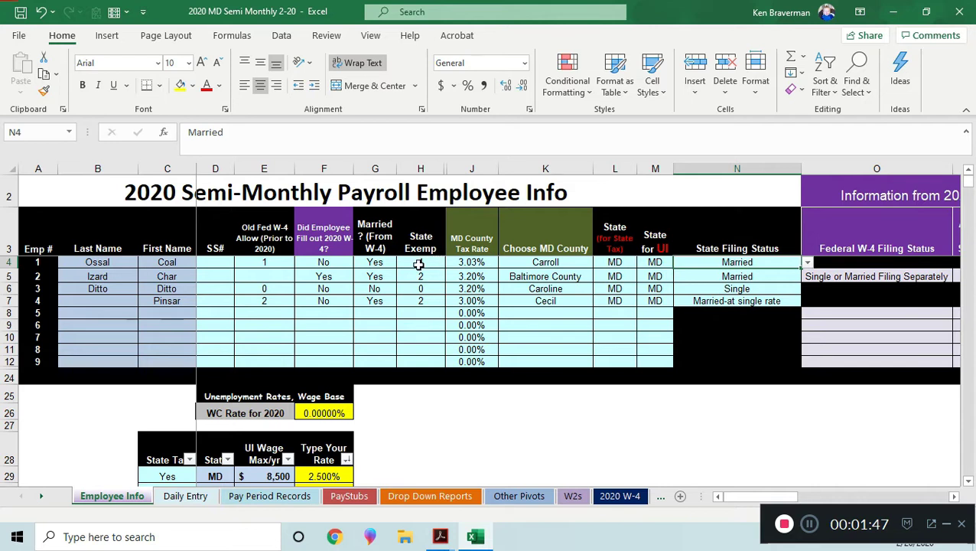
pyautogui.click(419, 262)
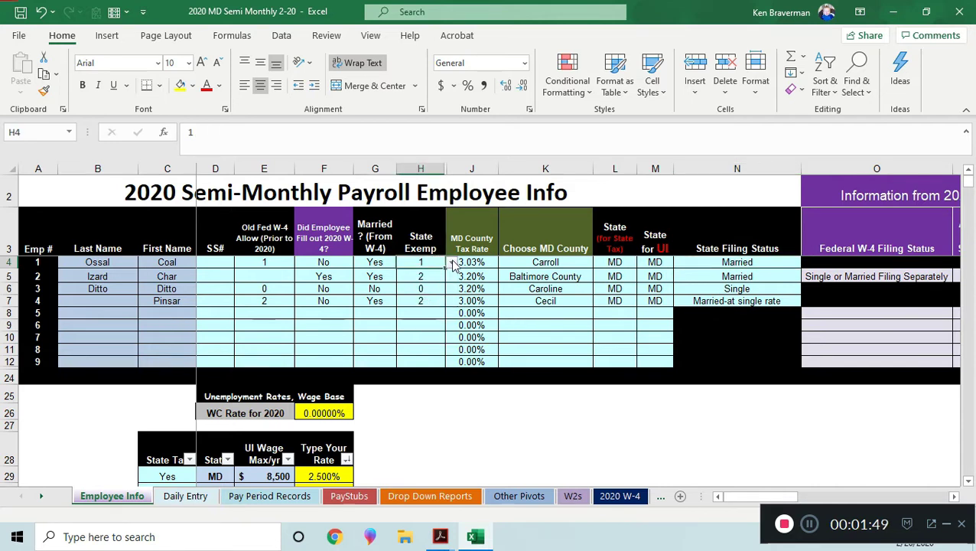
pyautogui.click(450, 263)
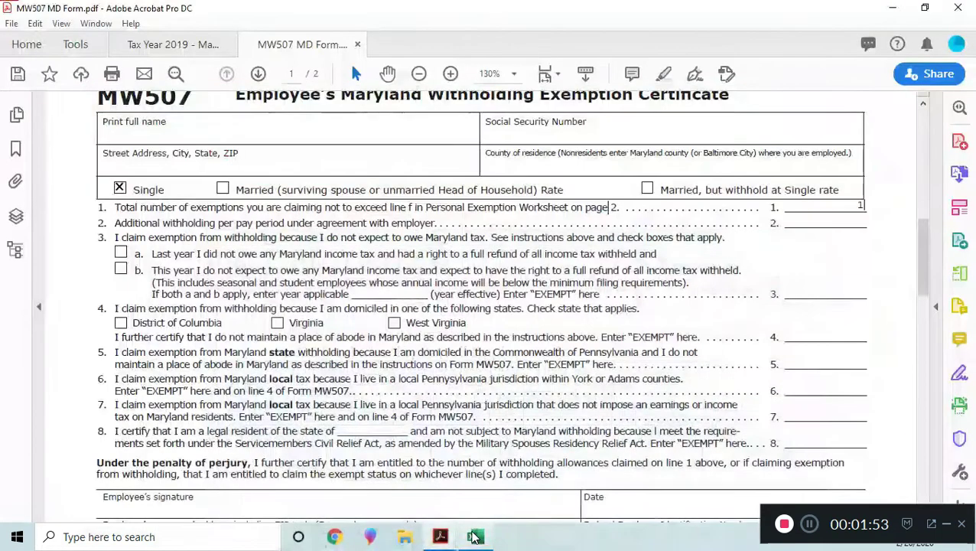
# Step: Highlight line 2's additional withholding per pay period wording, then return to the workbook
pyautogui.scroll(-3)
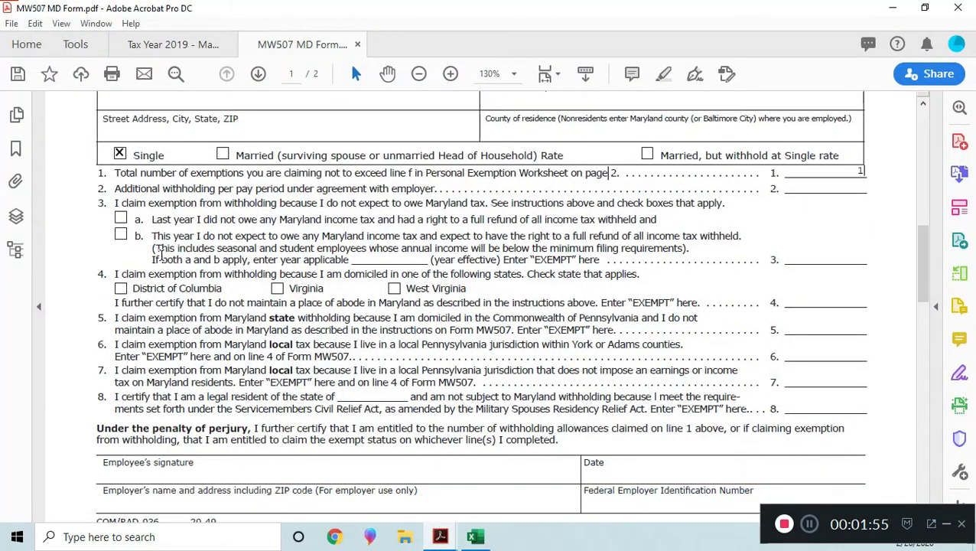
pyautogui.doubleClick(222, 188)
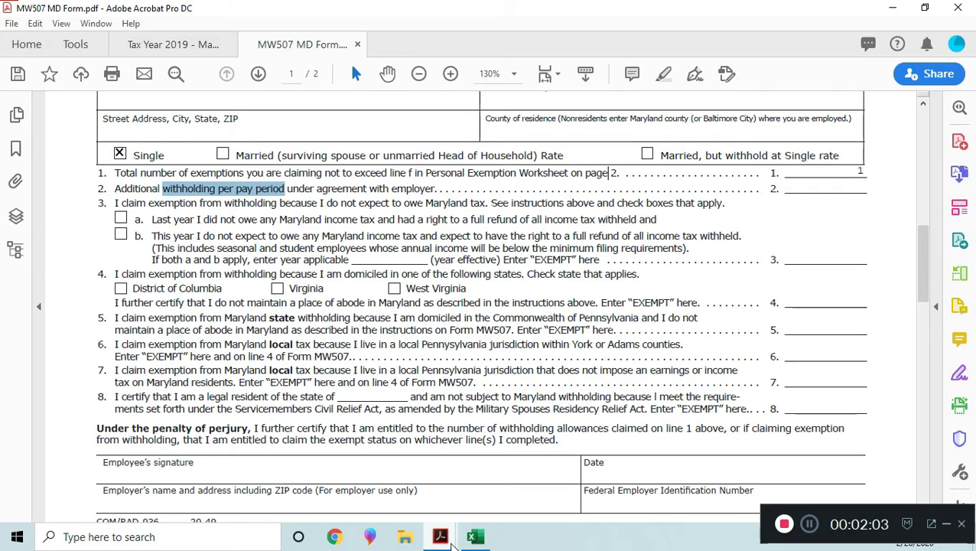
pyautogui.click(475, 536)
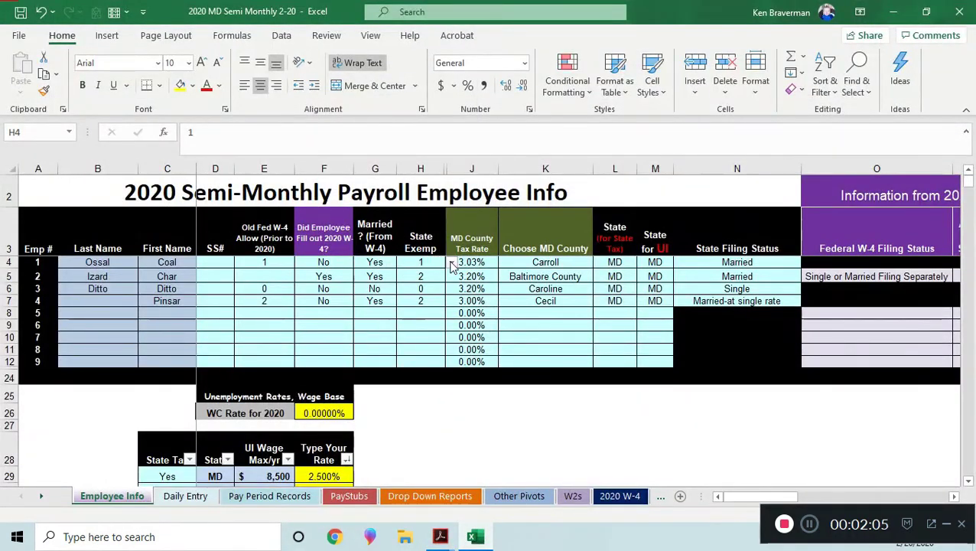
pyautogui.click(450, 262)
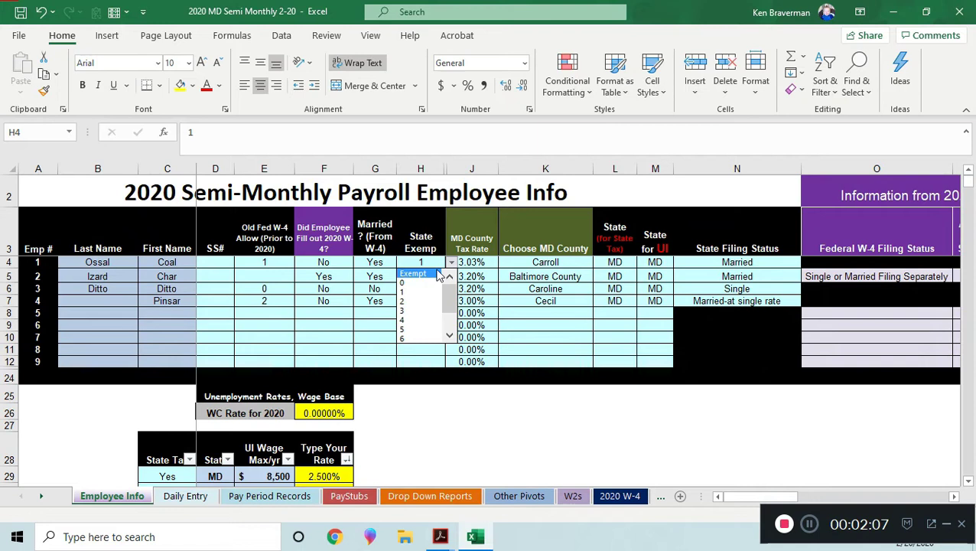
pyautogui.click(400, 300)
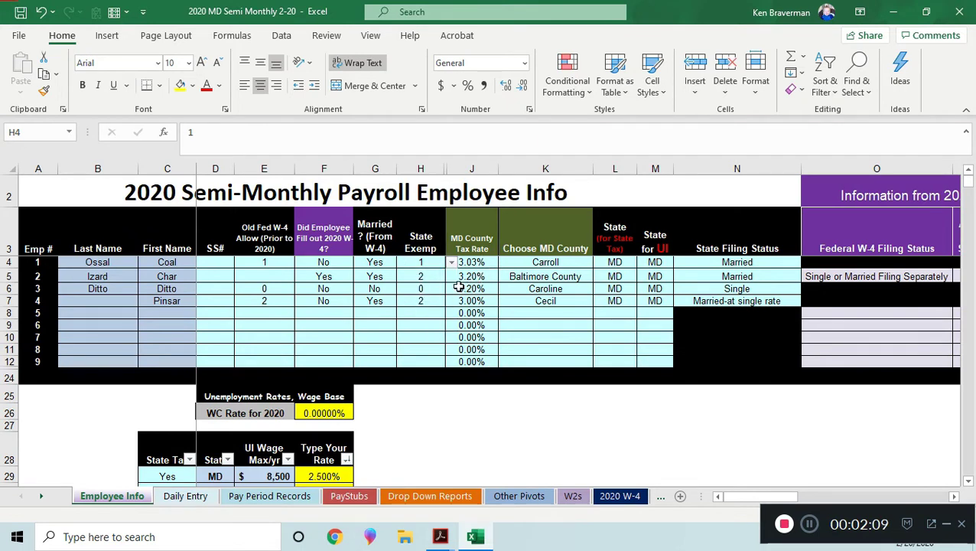
pyautogui.moveTo(545, 262)
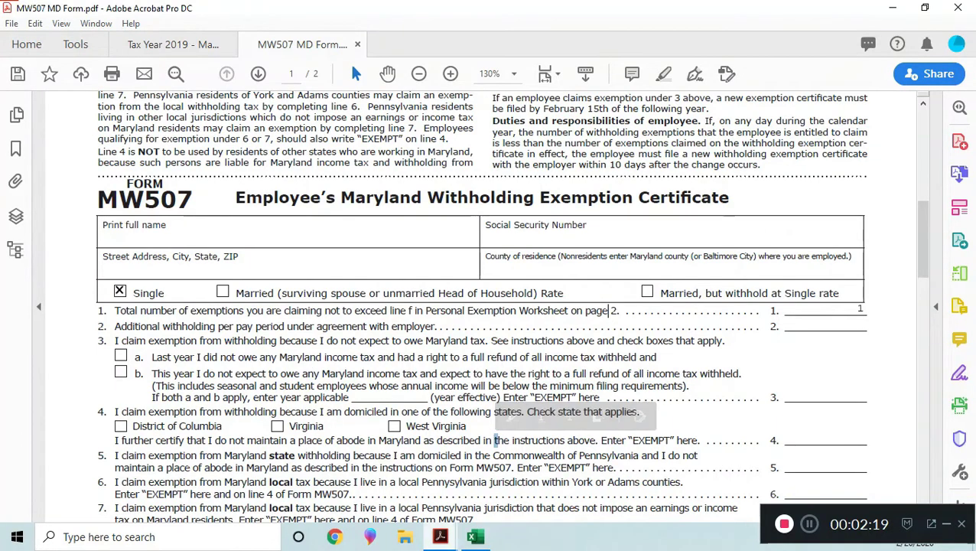
pyautogui.click(474, 535)
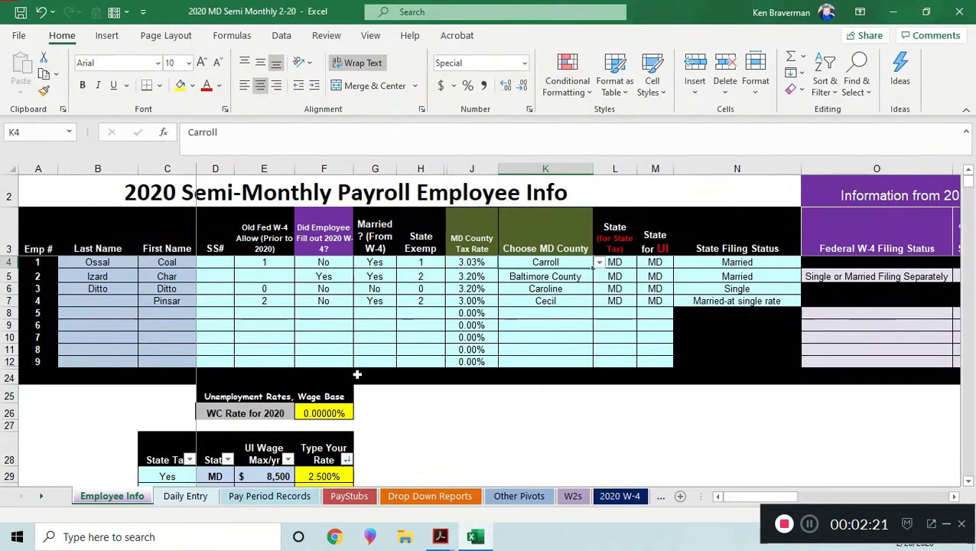
pyautogui.moveTo(360, 334)
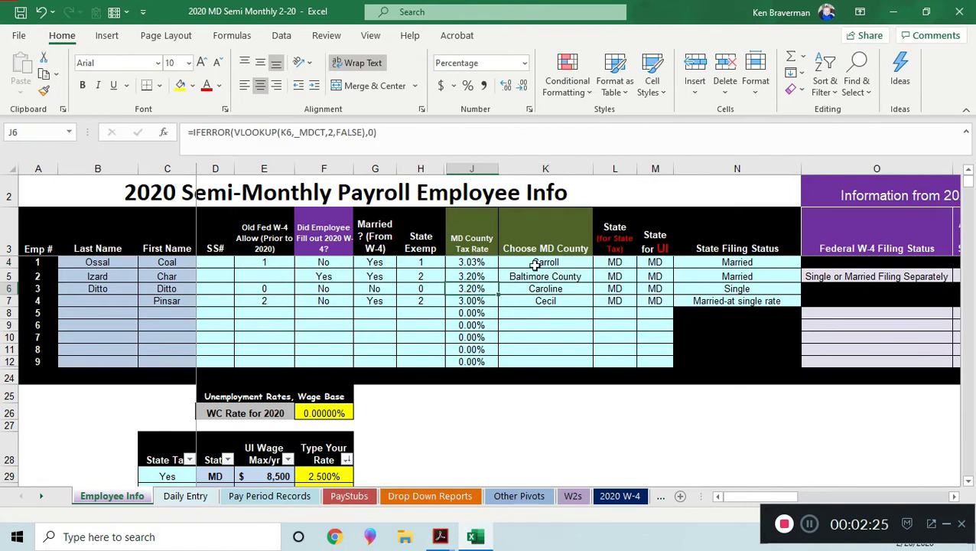
# Step: Change the first employee's county to Howard and the fourth's to Wicomico
pyautogui.click(544, 262)
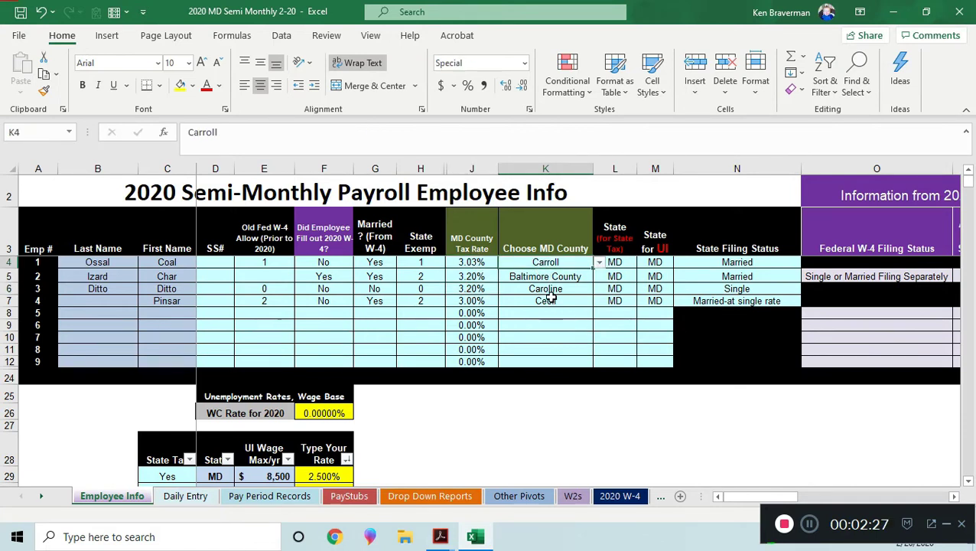
pyautogui.click(600, 262)
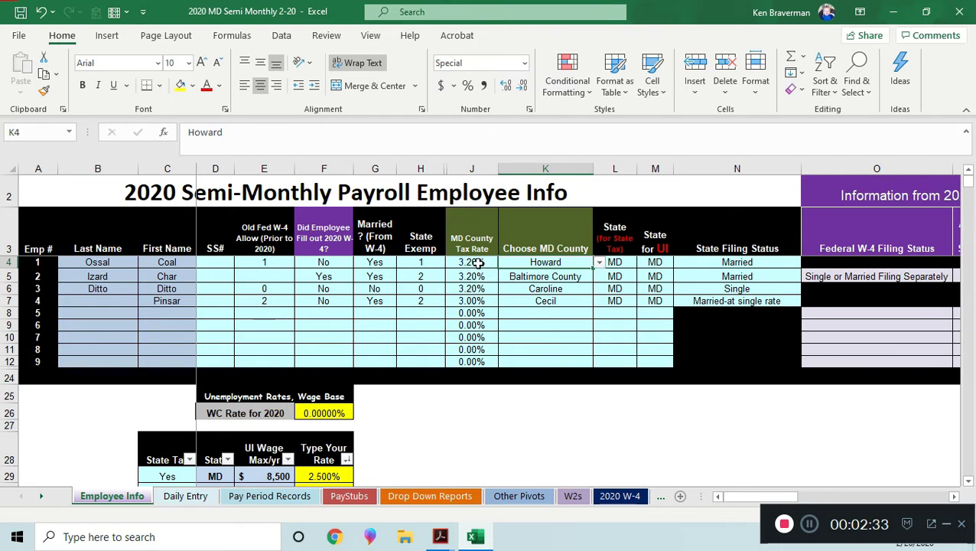
pyautogui.click(627, 292)
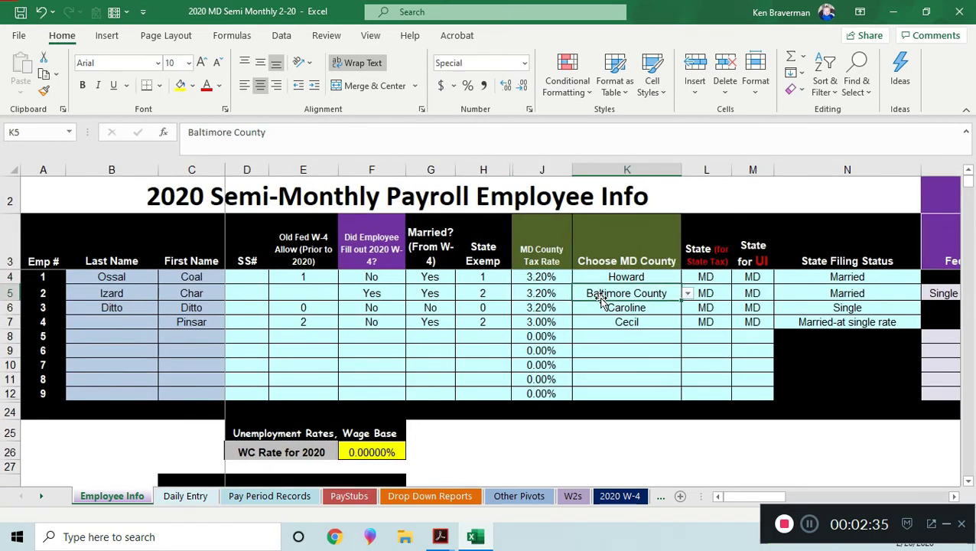
pyautogui.click(627, 337)
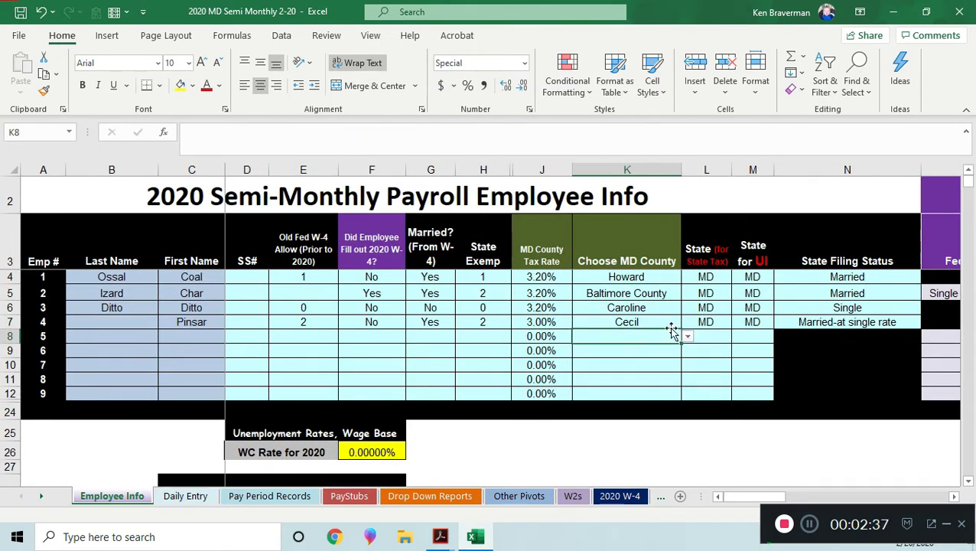
pyautogui.click(685, 322)
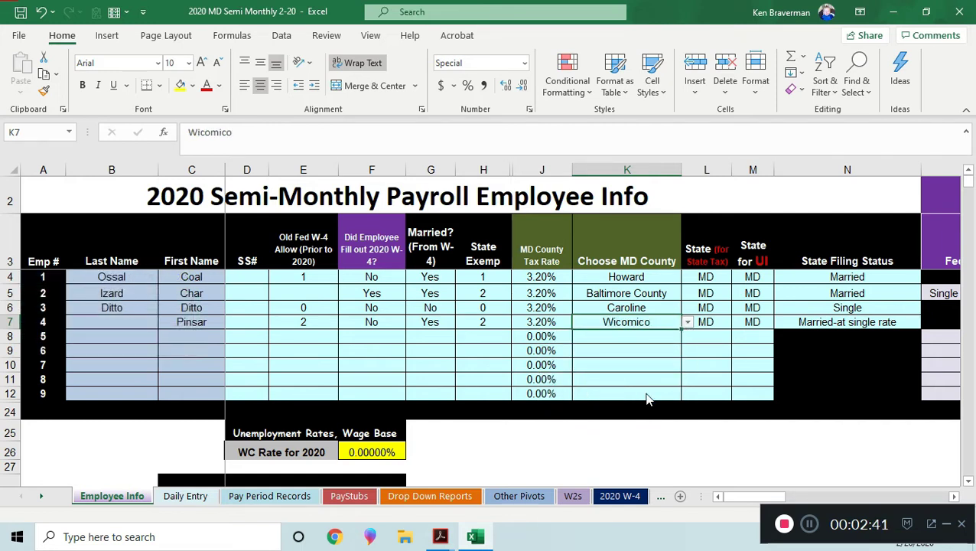
# Step: Set the second county to Baltimore City, third to Charles, first to Anne Arundel
pyautogui.click(628, 294)
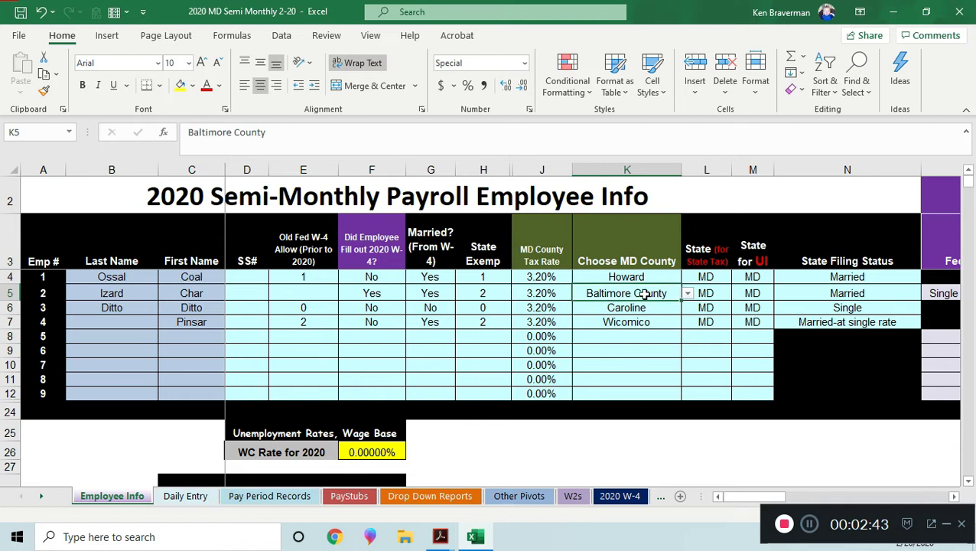
pyautogui.click(685, 293)
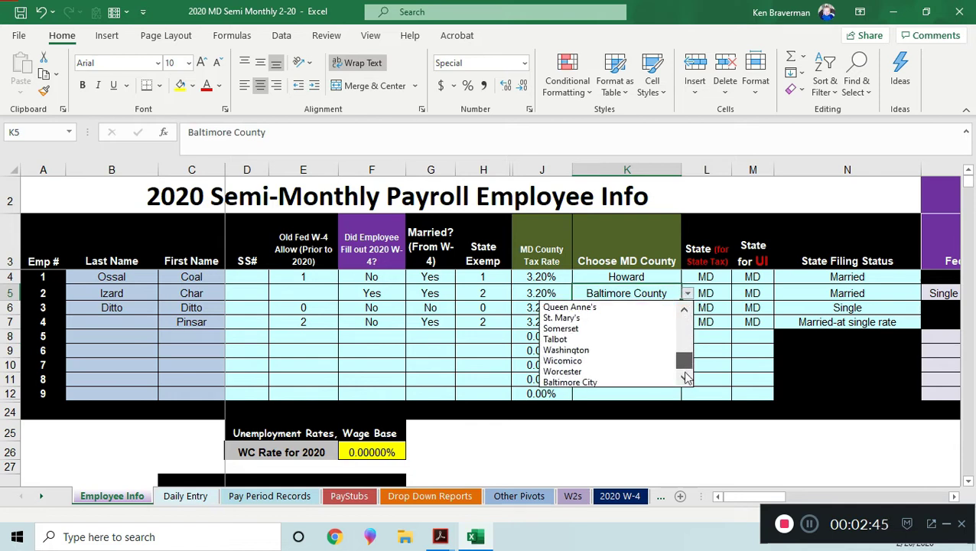
pyautogui.click(569, 382)
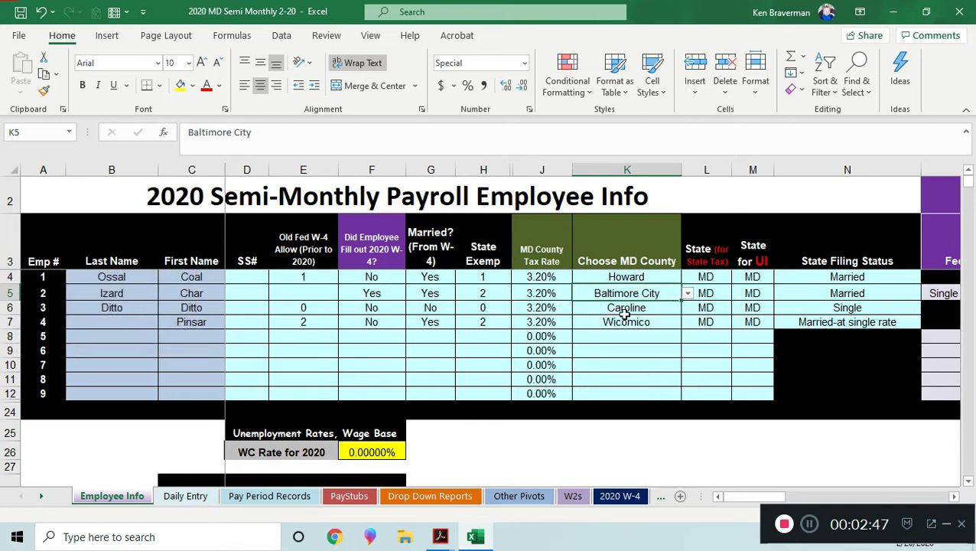
pyautogui.click(685, 308)
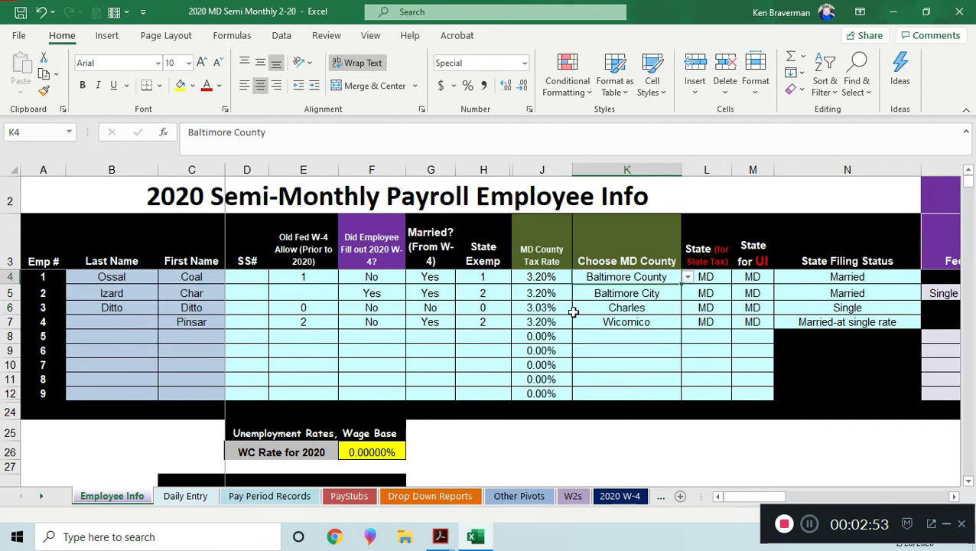
pyautogui.click(686, 275)
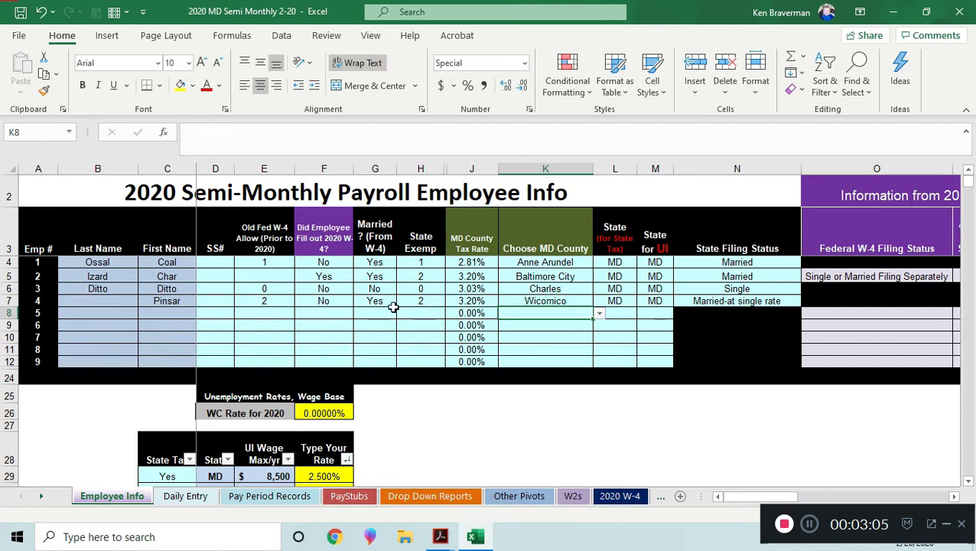
pyautogui.moveTo(520, 297)
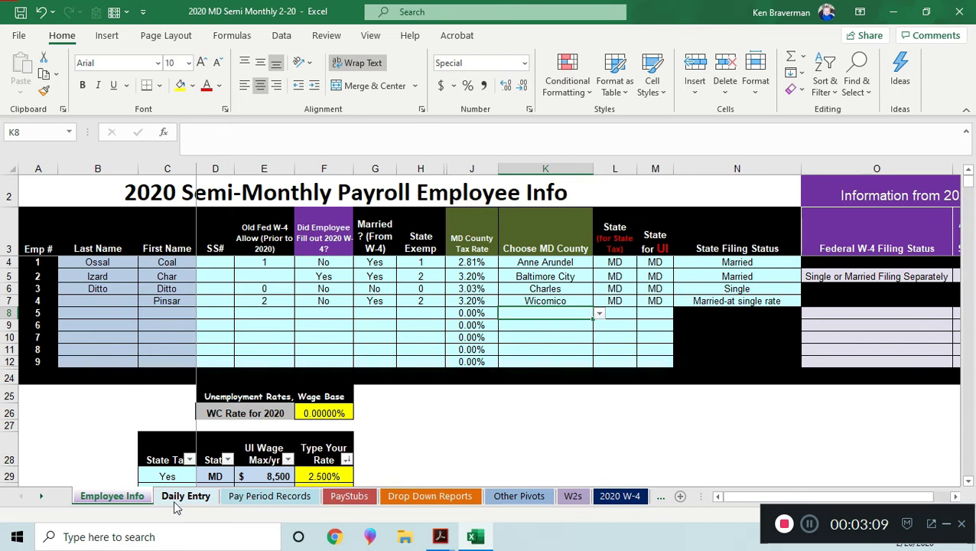
pyautogui.click(270, 495)
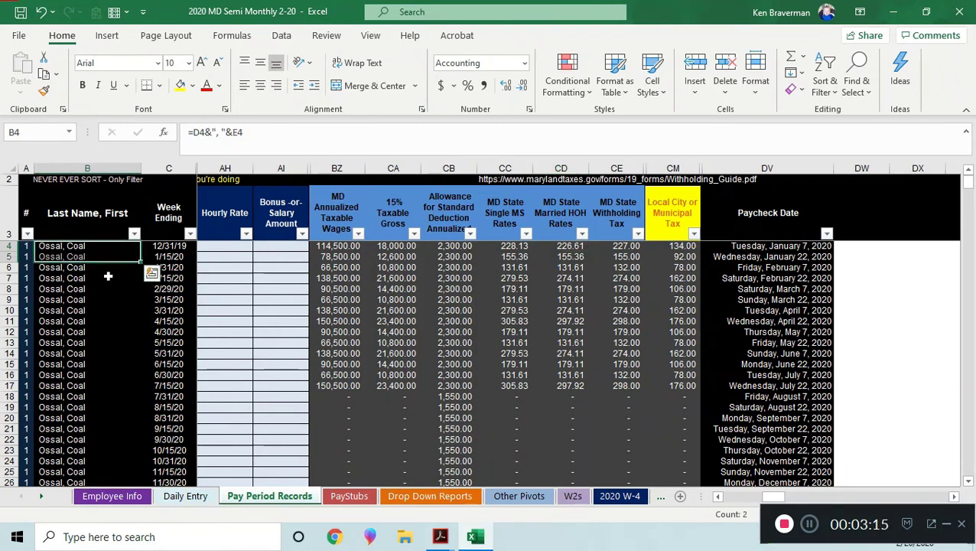
pyautogui.click(85, 309)
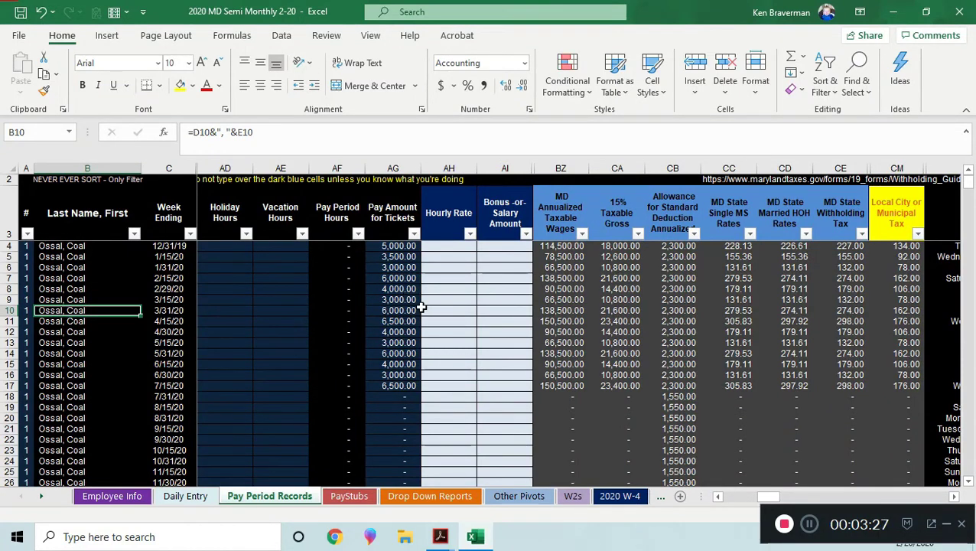
pyautogui.click(392, 245)
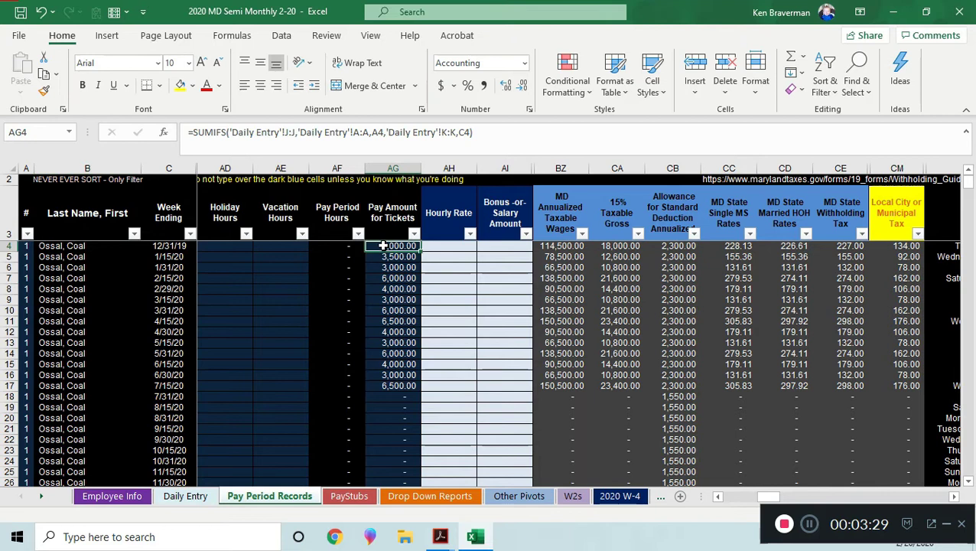
pyautogui.click(26, 244)
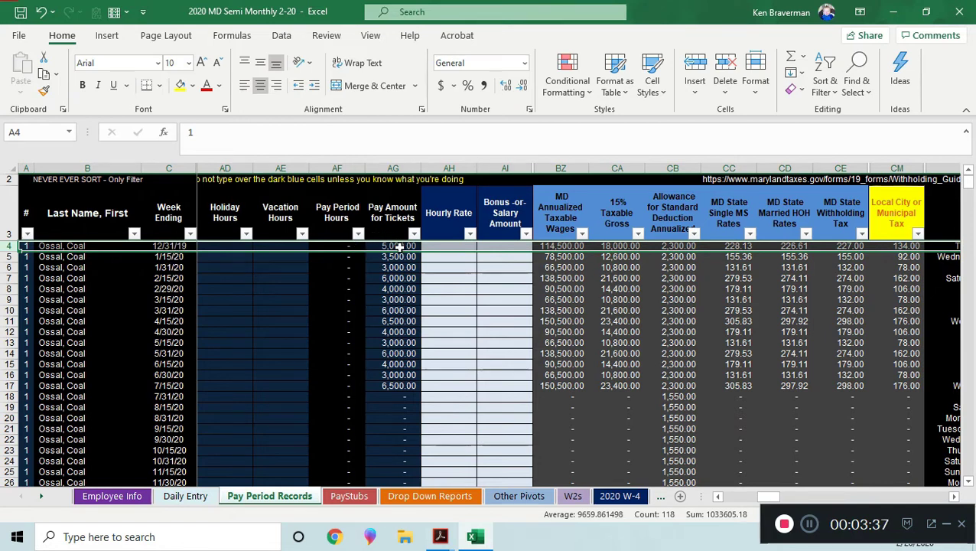
pyautogui.click(392, 245)
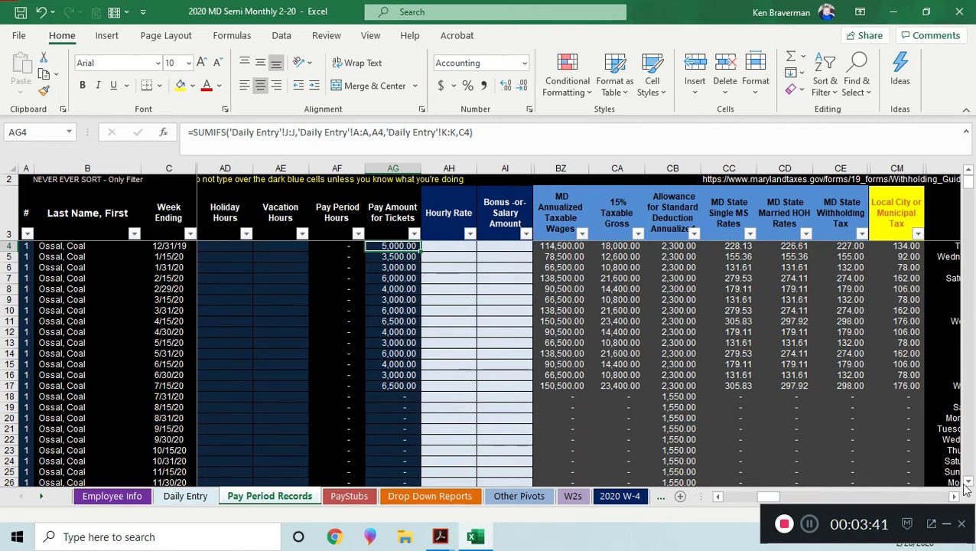
pyautogui.hscroll(3)
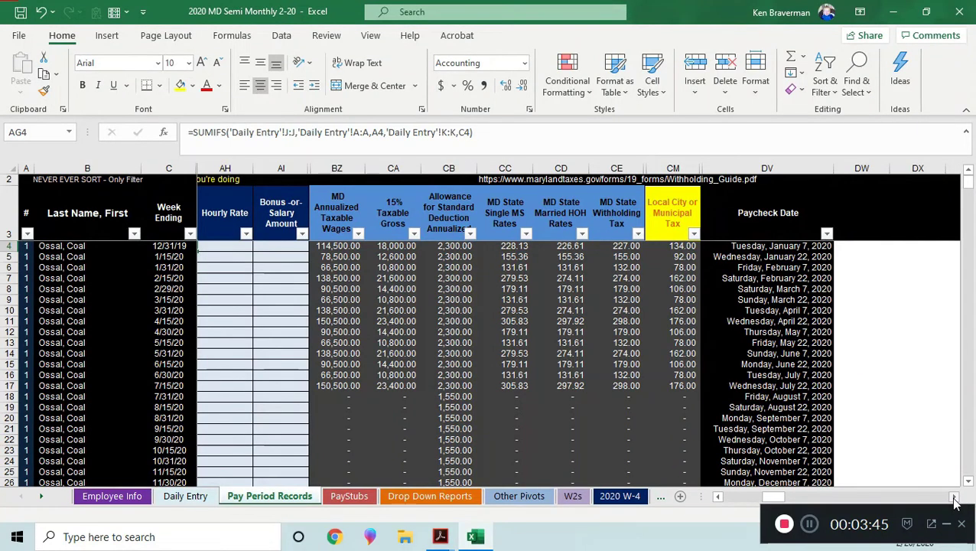
pyautogui.hscroll(3)
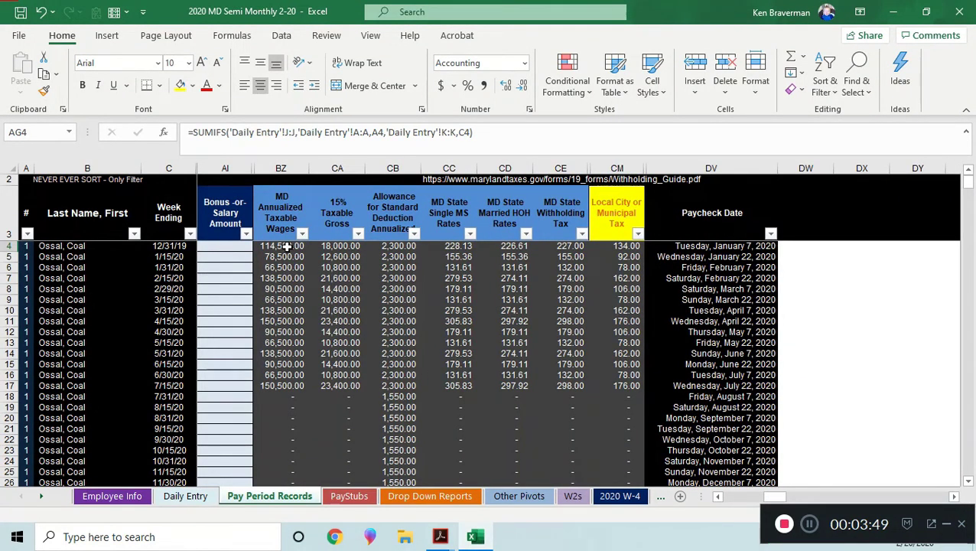
pyautogui.click(560, 244)
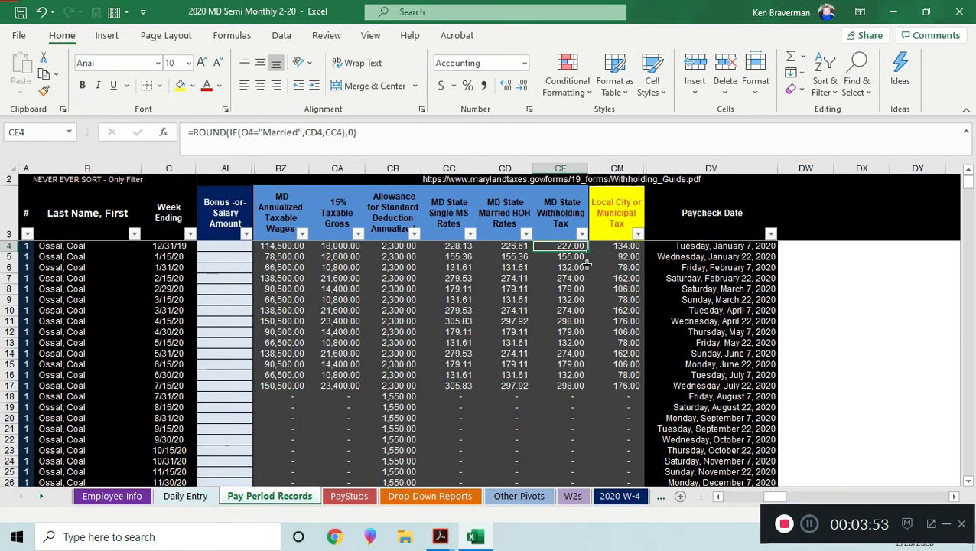
pyautogui.click(617, 245)
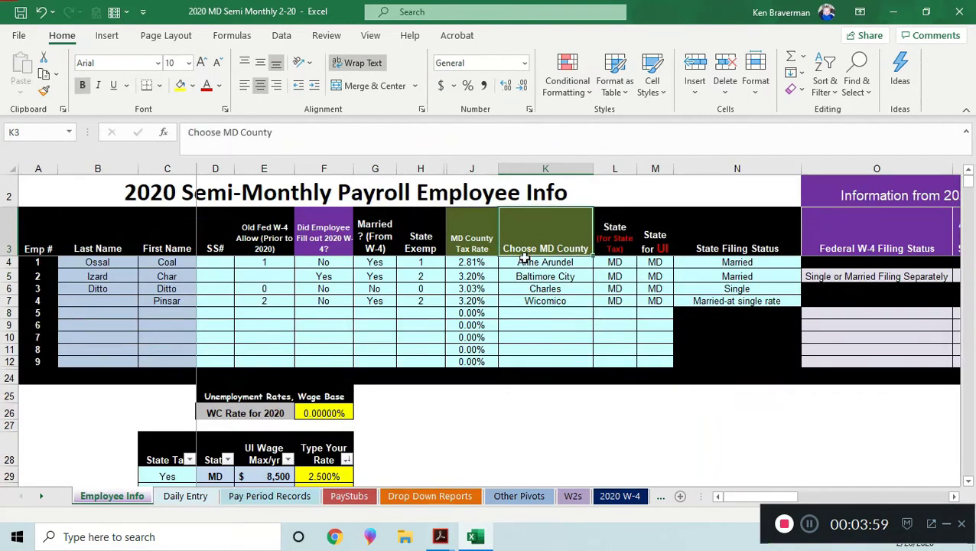
# Step: Check the county tax rate VLOOKUP in J4 and switch to Pay Period Records
pyautogui.click(472, 275)
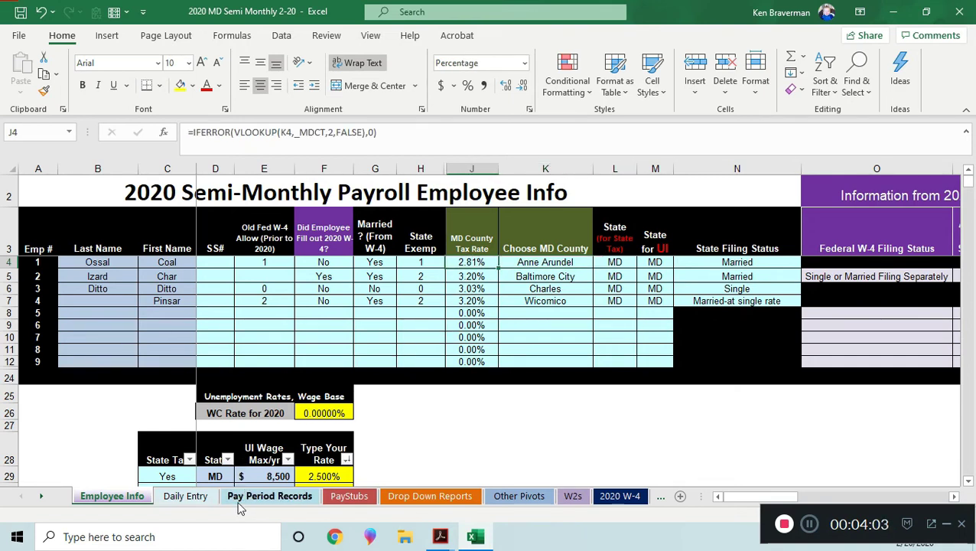
pyautogui.moveTo(268, 508)
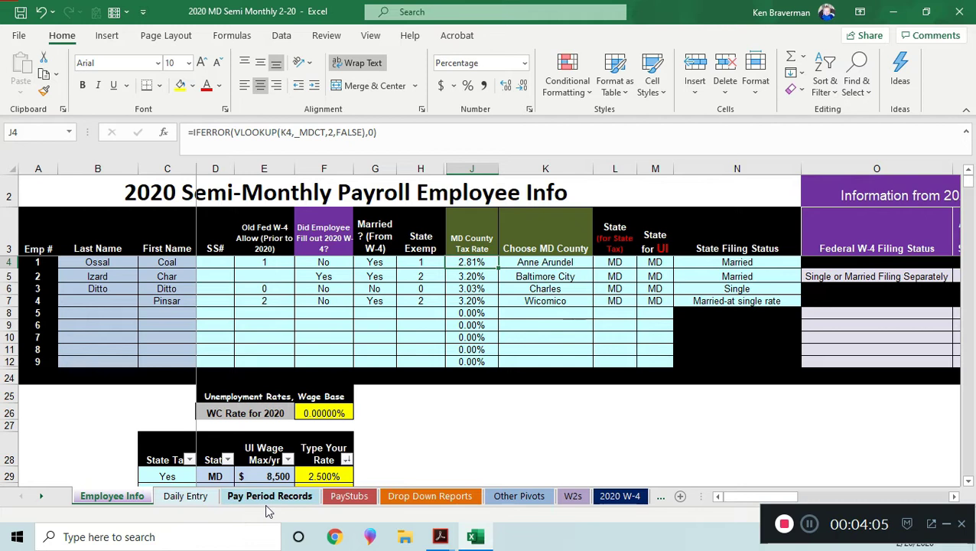
pyautogui.click(269, 496)
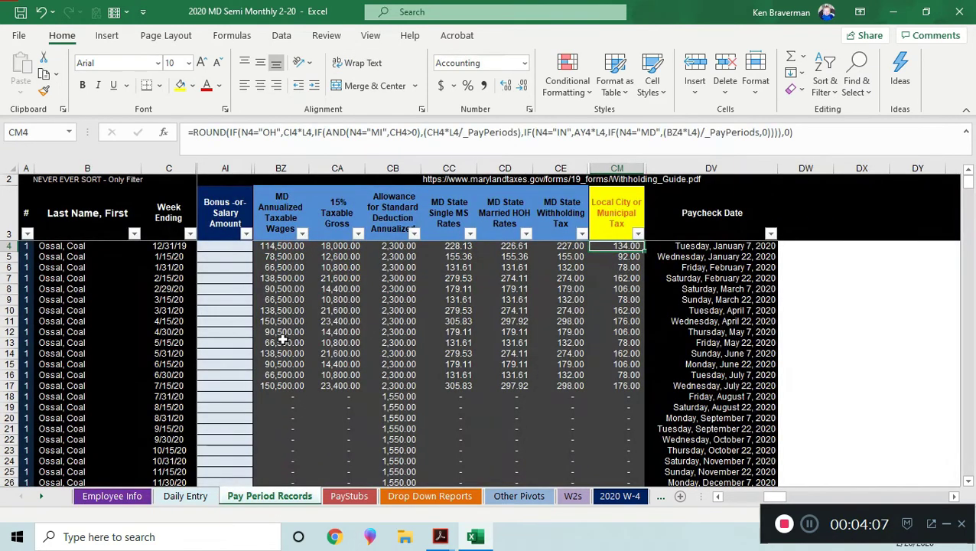
# Step: Inspect the annualized taxable wages formula in BZ4
pyautogui.click(280, 244)
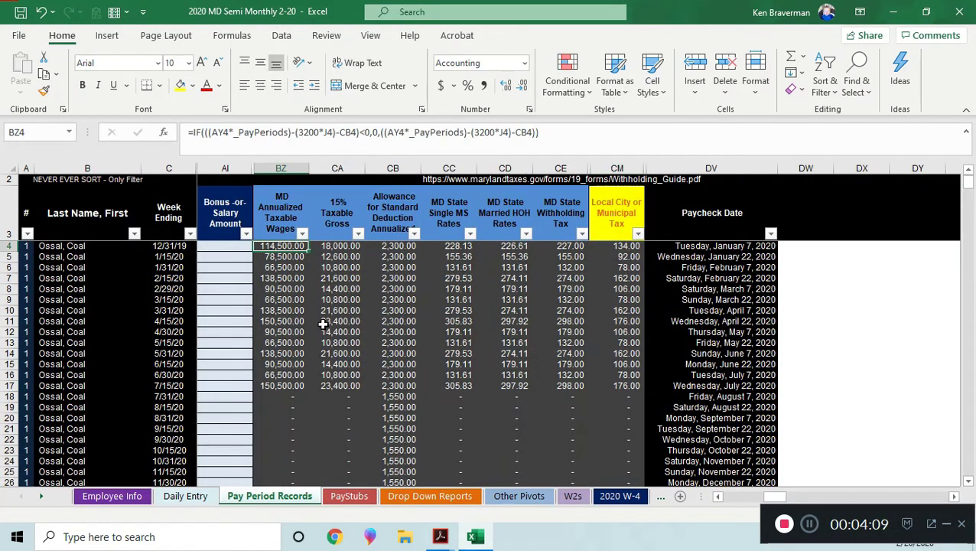
pyautogui.moveTo(542, 420)
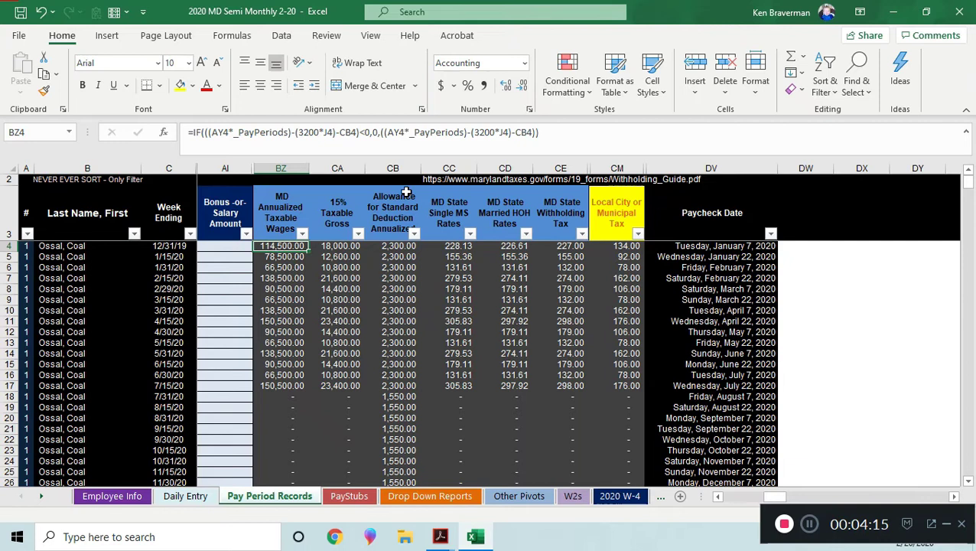
pyautogui.moveTo(294, 260)
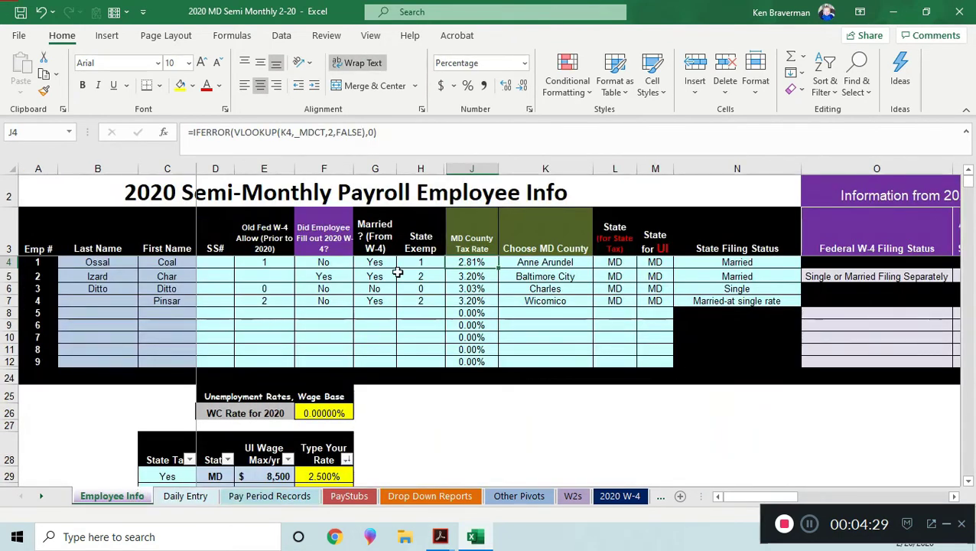
# Step: Return to Pay Period Records and inspect the first 15% Taxable Gross formula in CA4
pyautogui.click(419, 262)
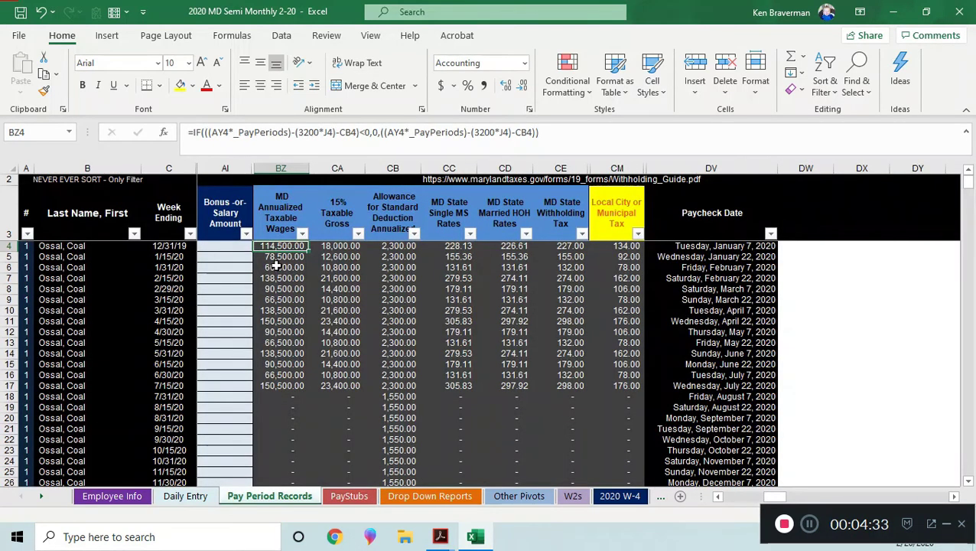
pyautogui.moveTo(298, 144)
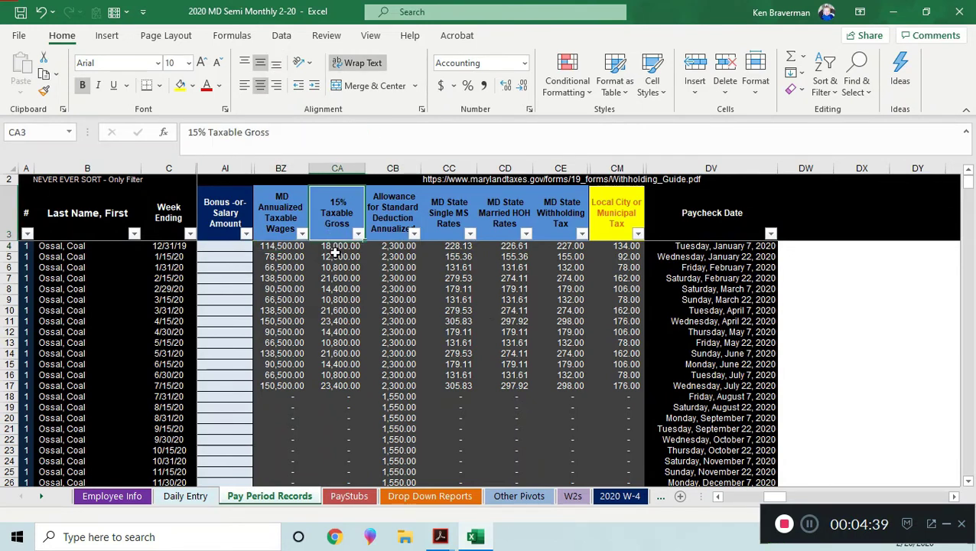
pyautogui.click(337, 245)
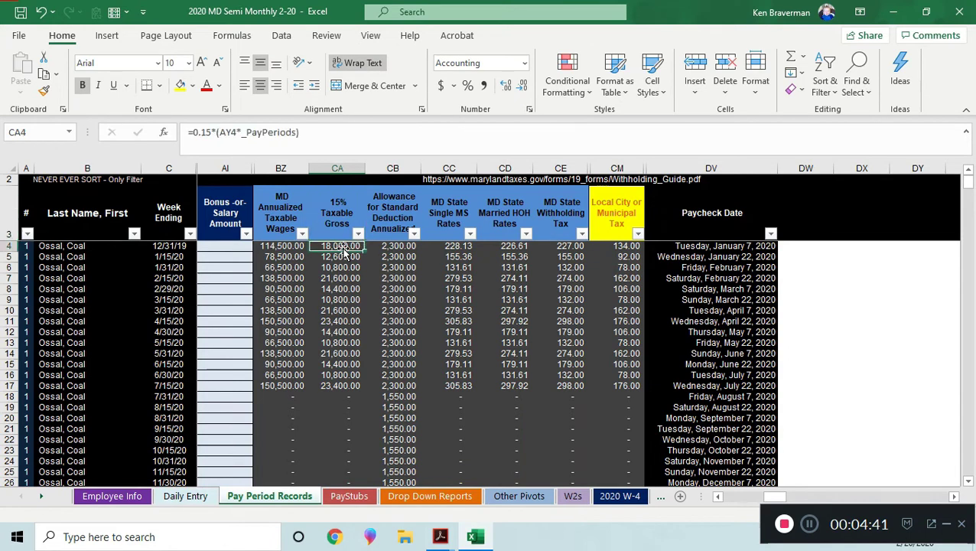
pyautogui.moveTo(440, 536)
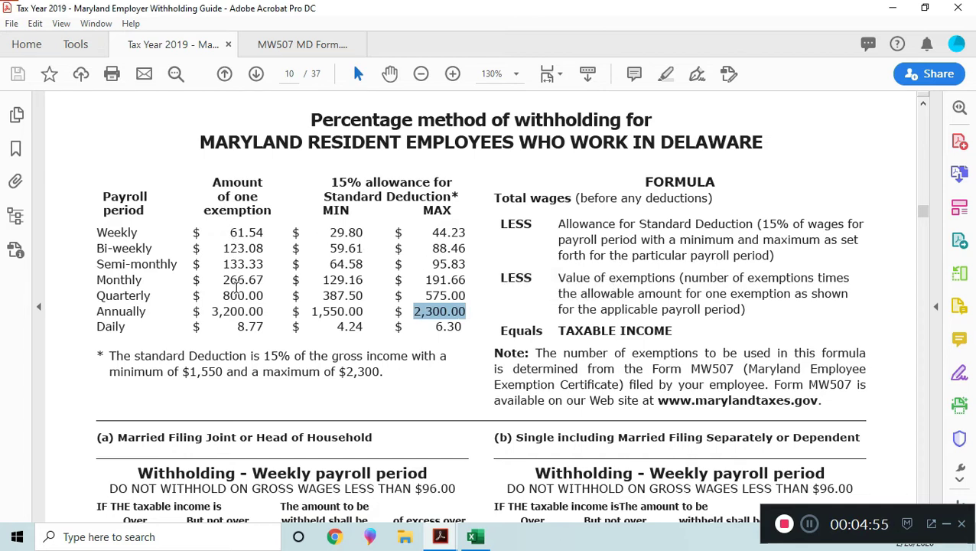
pyautogui.moveTo(222, 243)
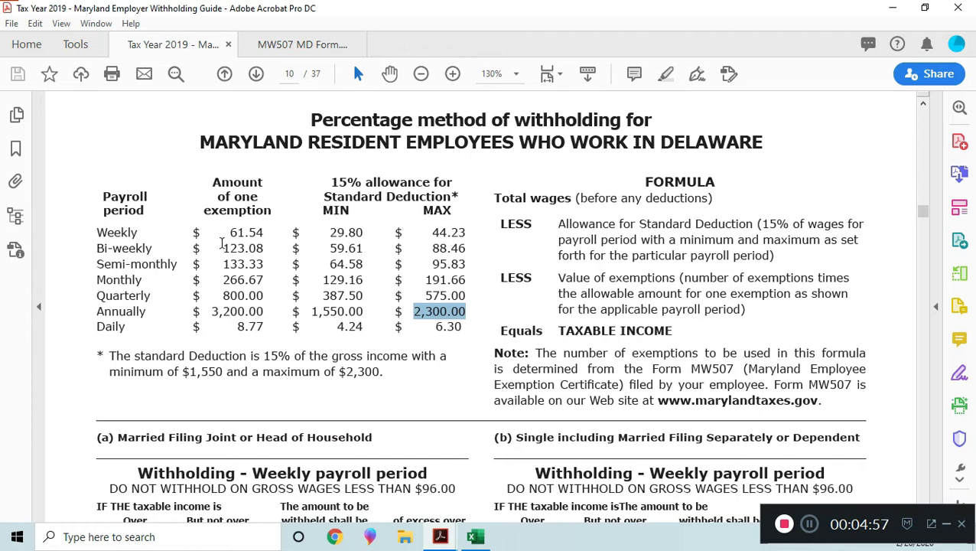
pyautogui.moveTo(339, 225)
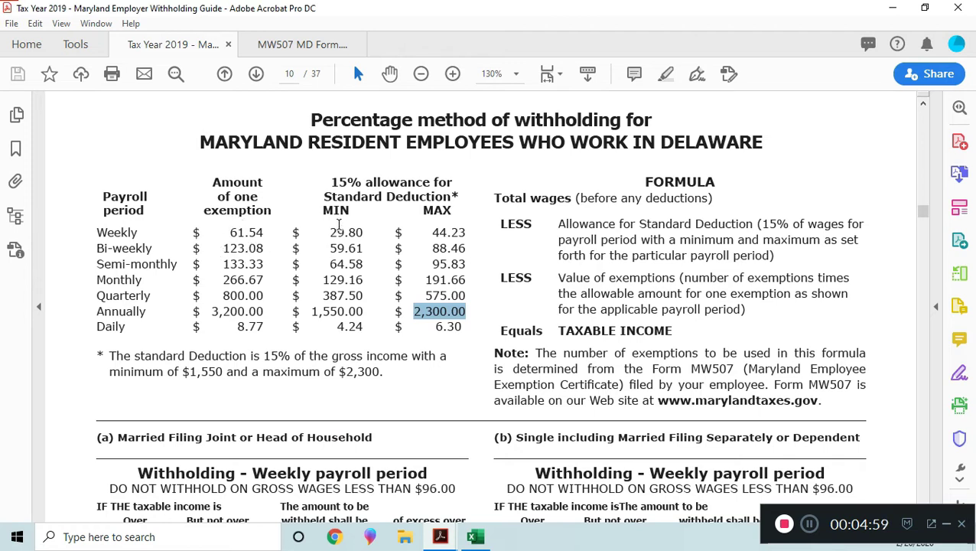
pyautogui.moveTo(438, 330)
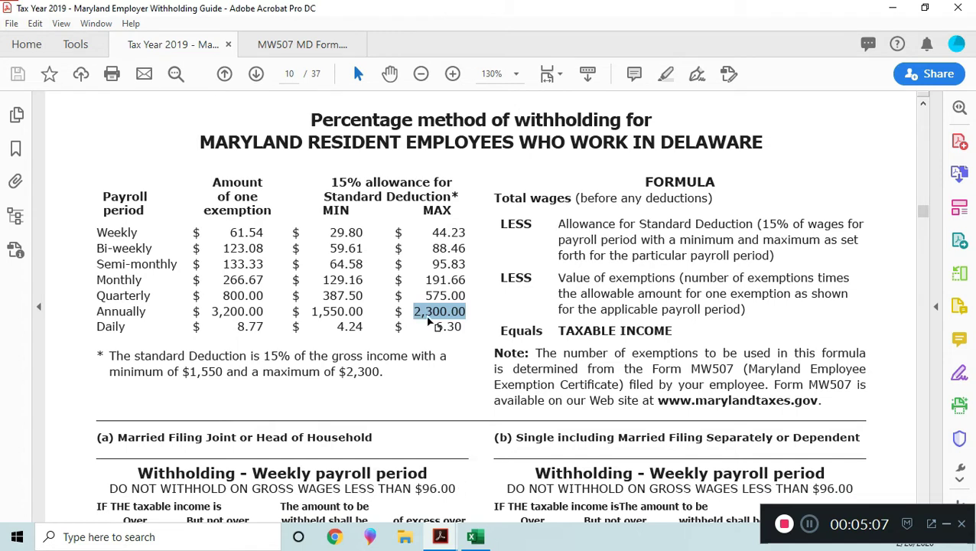
pyautogui.moveTo(475, 536)
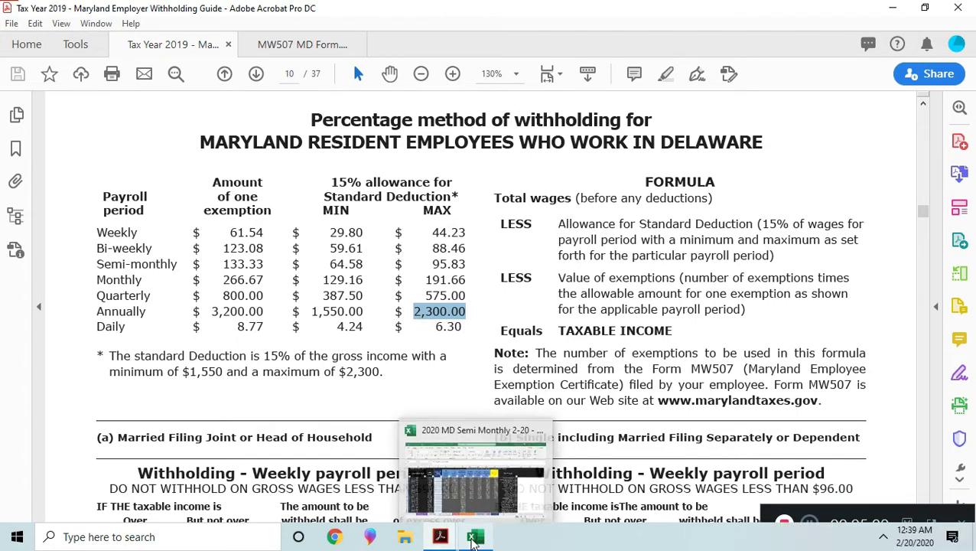
# Step: Return to the payroll workbook after reviewing the $1,550–$2,300 standard deduction table
pyautogui.click(474, 535)
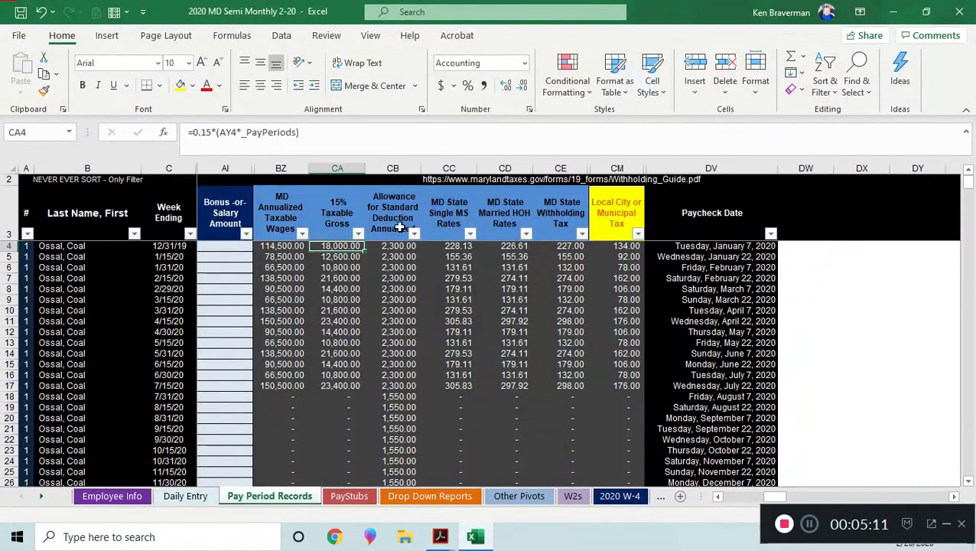
pyautogui.click(392, 245)
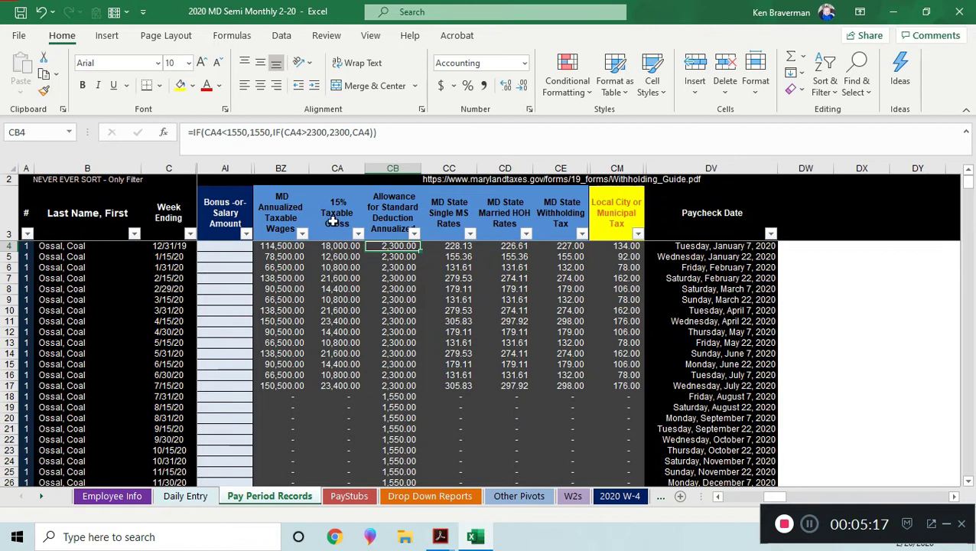
pyautogui.moveTo(343, 244)
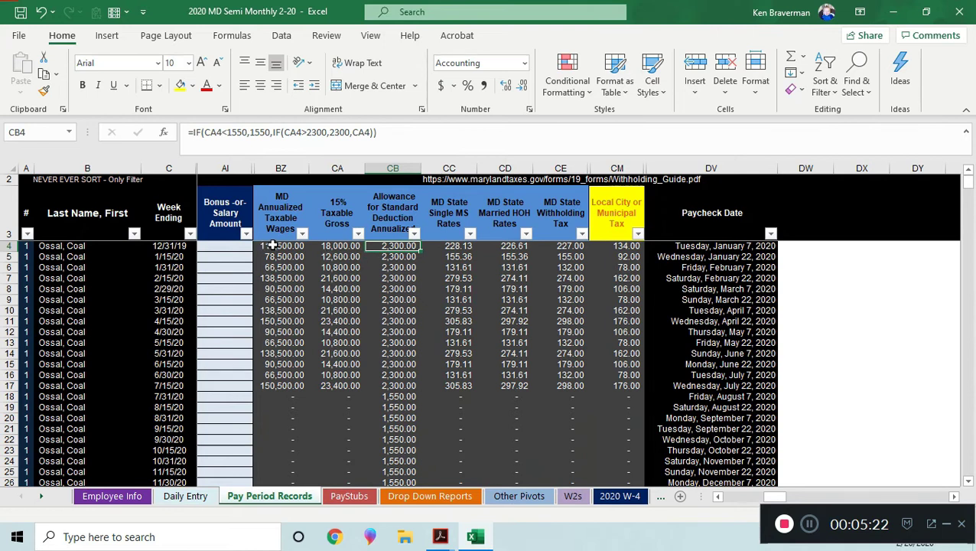
pyautogui.click(280, 245)
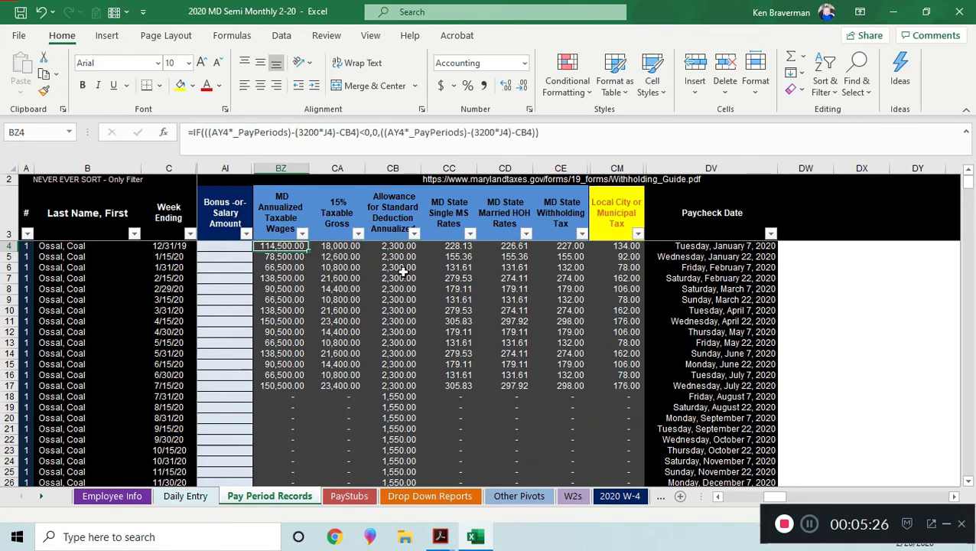
pyautogui.click(450, 245)
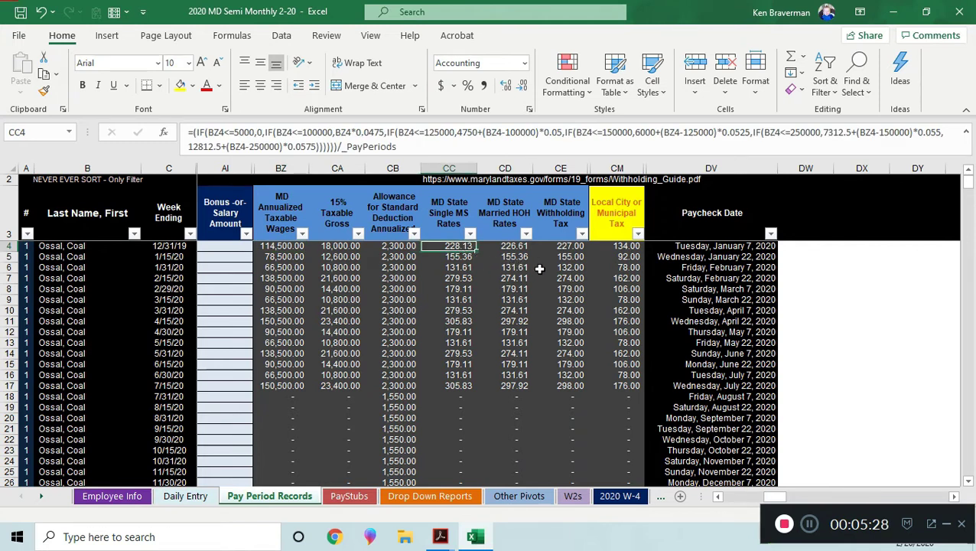
pyautogui.click(505, 245)
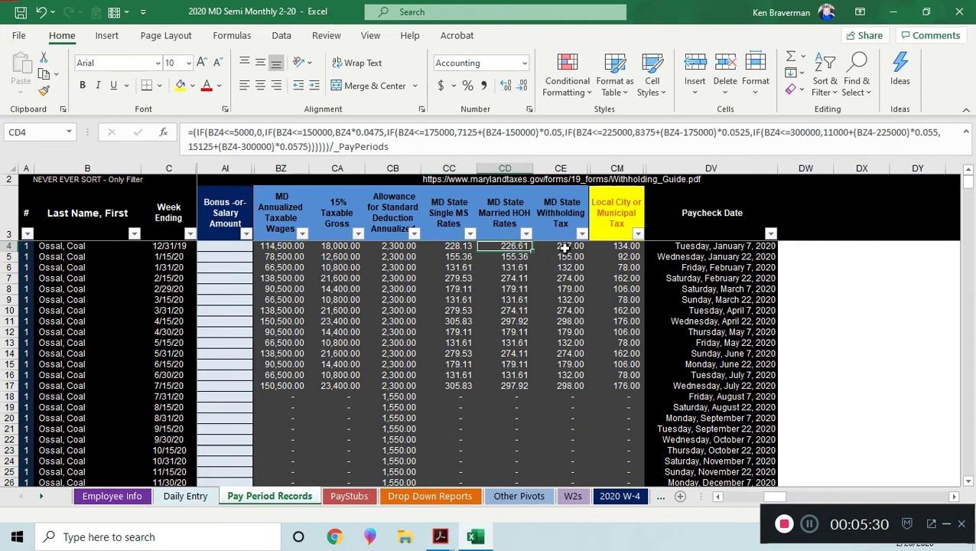
pyautogui.click(616, 245)
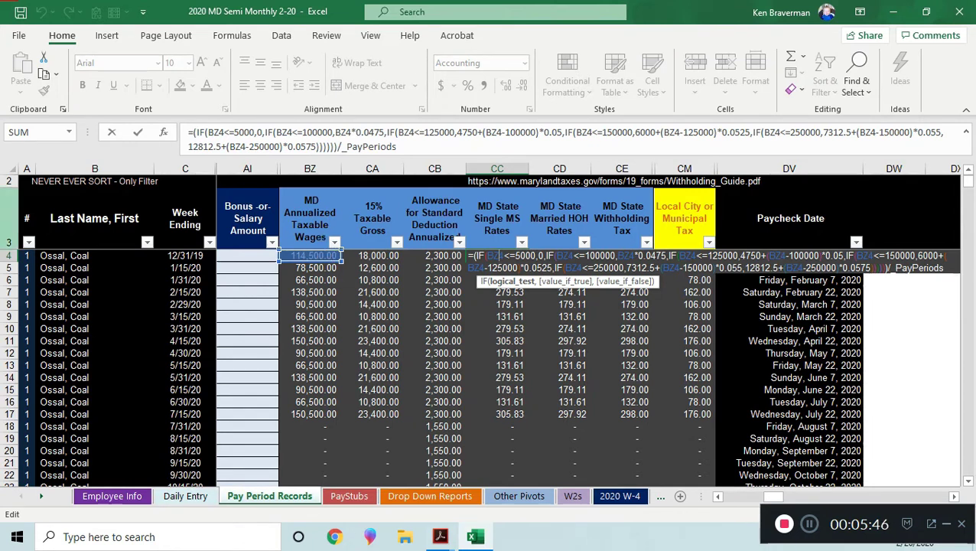
pyautogui.press('Return')
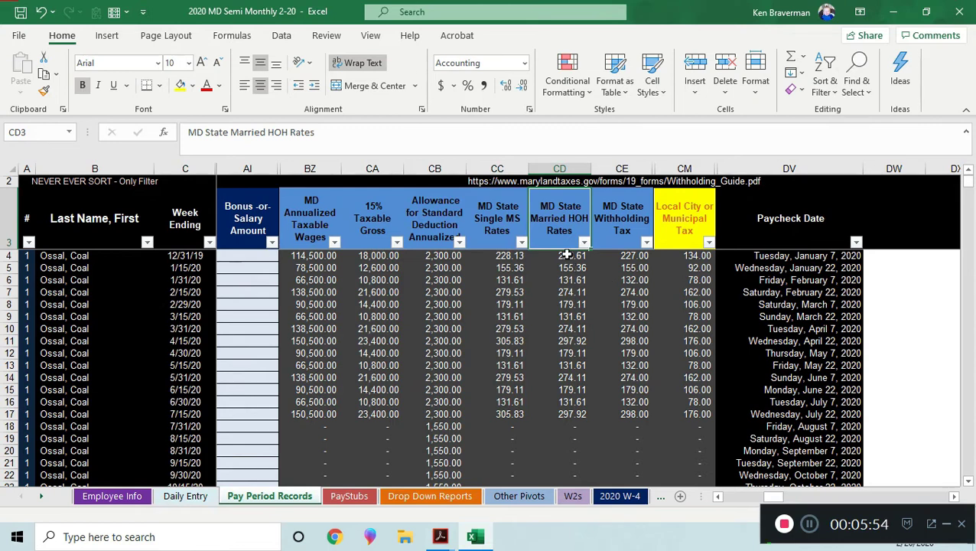
pyautogui.click(560, 254)
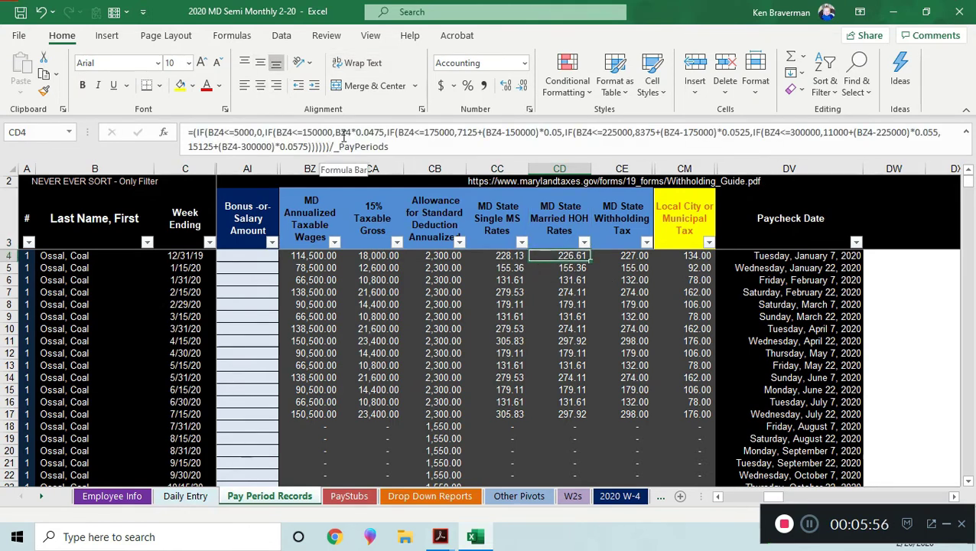
pyautogui.moveTo(459, 198)
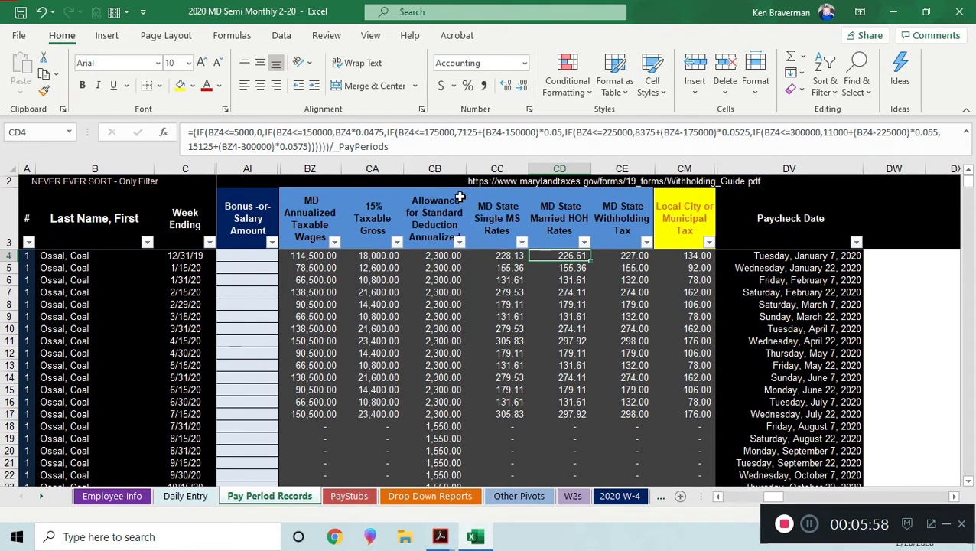
pyautogui.moveTo(413, 141)
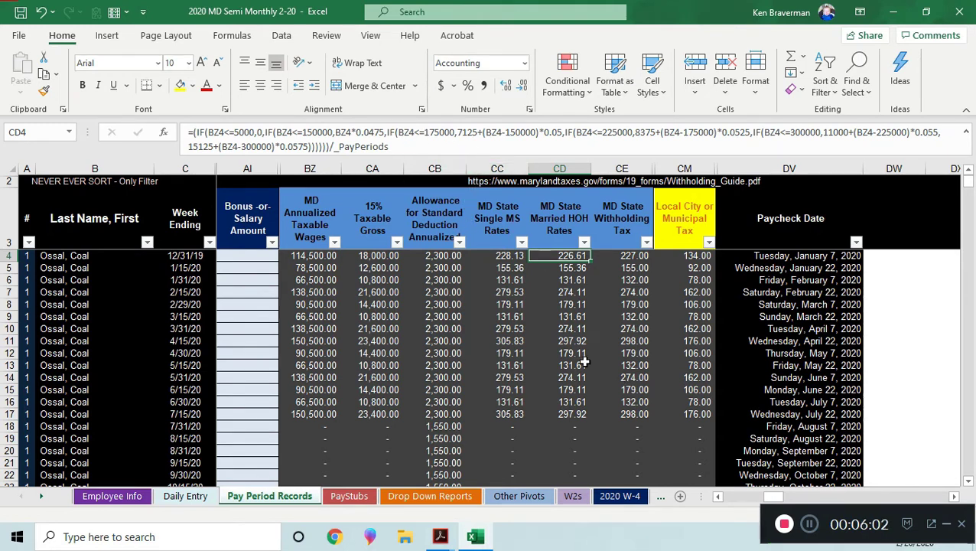
pyautogui.moveTo(555, 345)
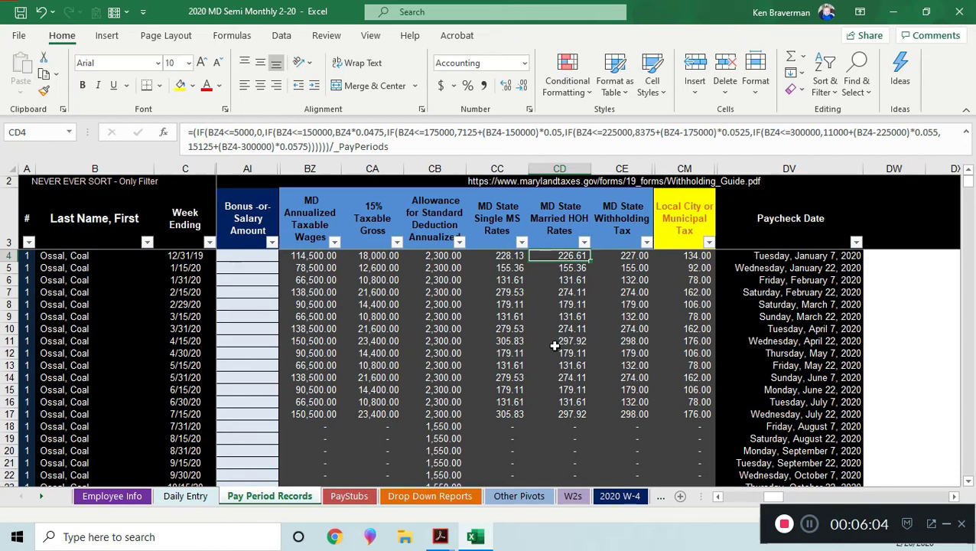
pyautogui.moveTo(535, 297)
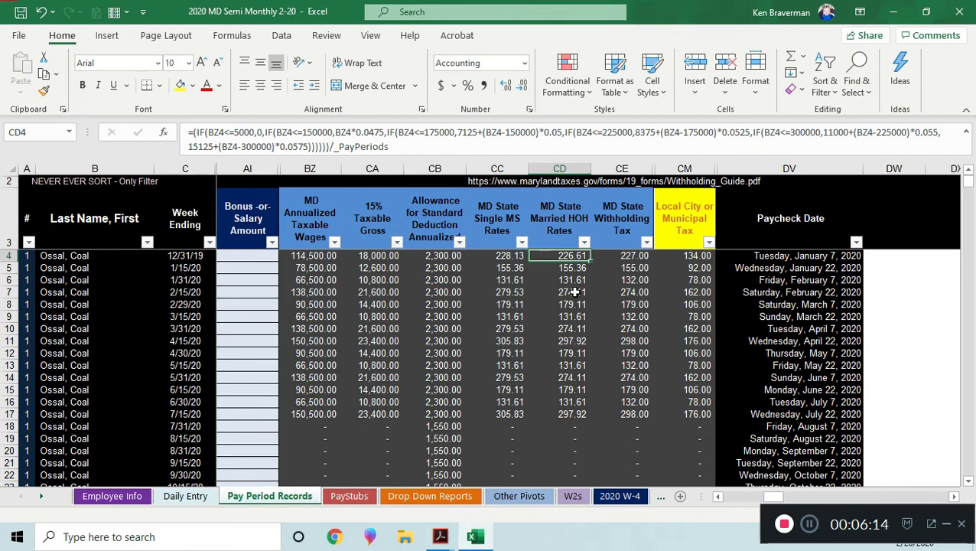
pyautogui.moveTo(523, 267)
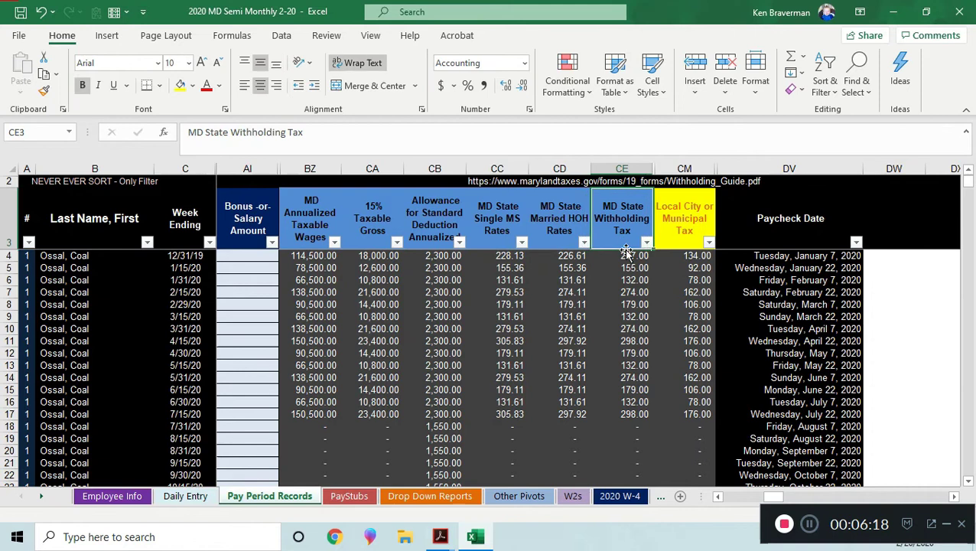
# Step: Cross-check the state withholding and married HOH rate formulas against the employee's filing status
pyautogui.click(621, 256)
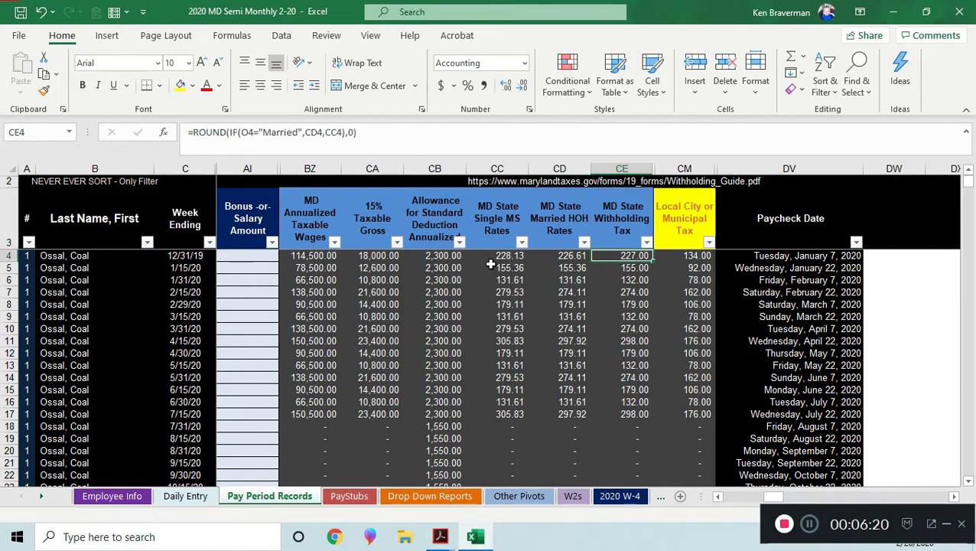
pyautogui.moveTo(572, 263)
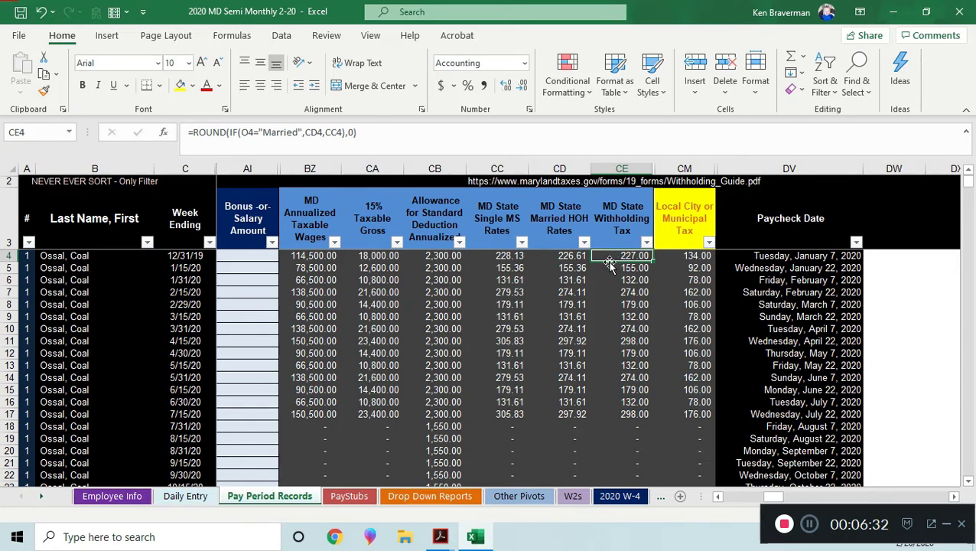
pyautogui.click(560, 253)
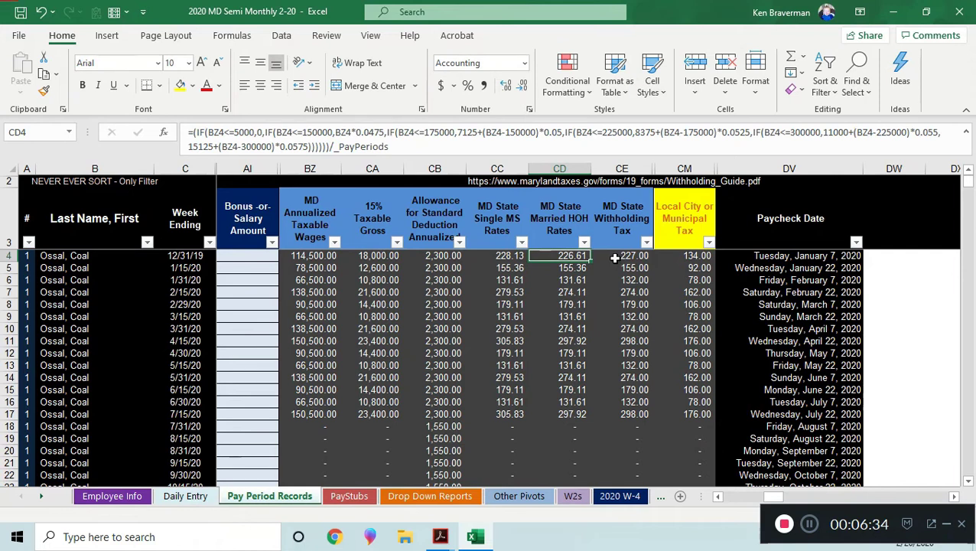
pyautogui.click(622, 256)
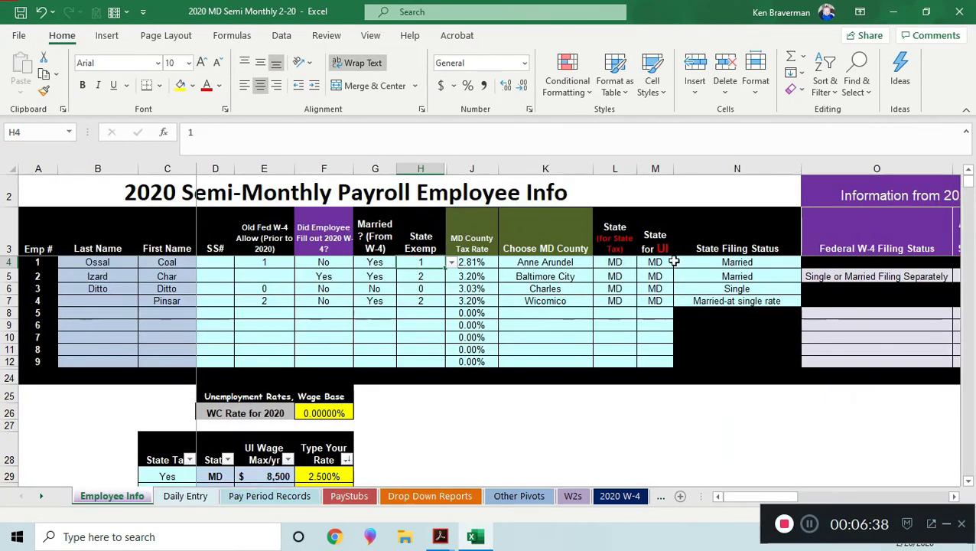
pyautogui.click(737, 262)
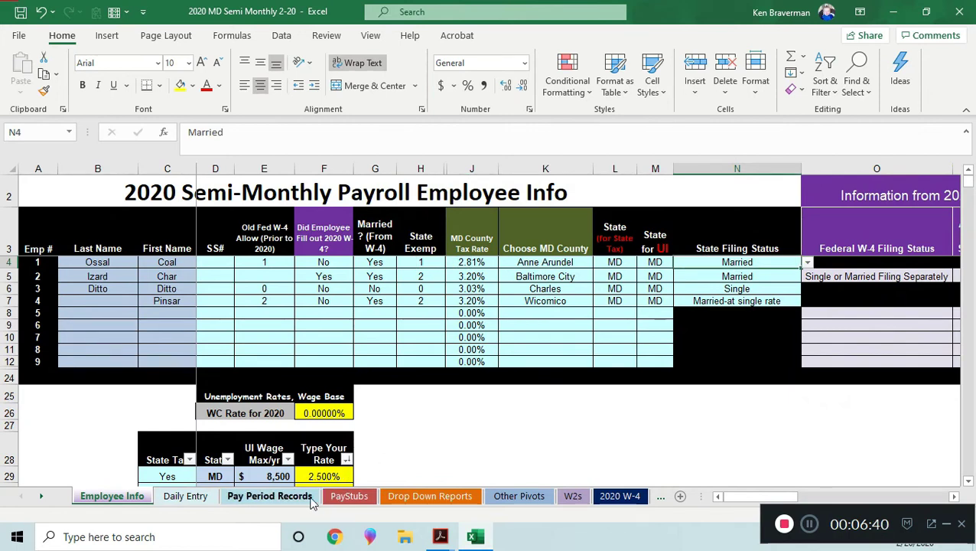
pyautogui.click(269, 495)
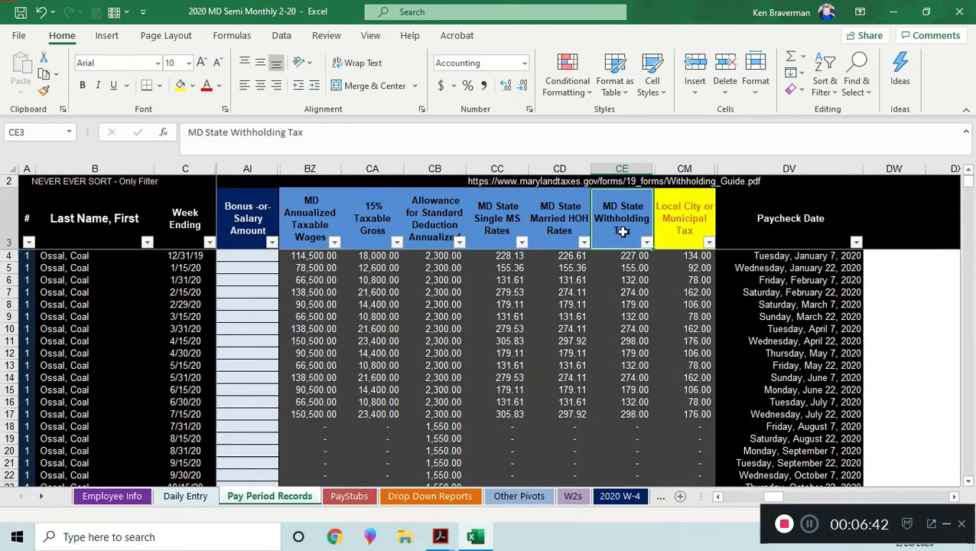
pyautogui.click(560, 255)
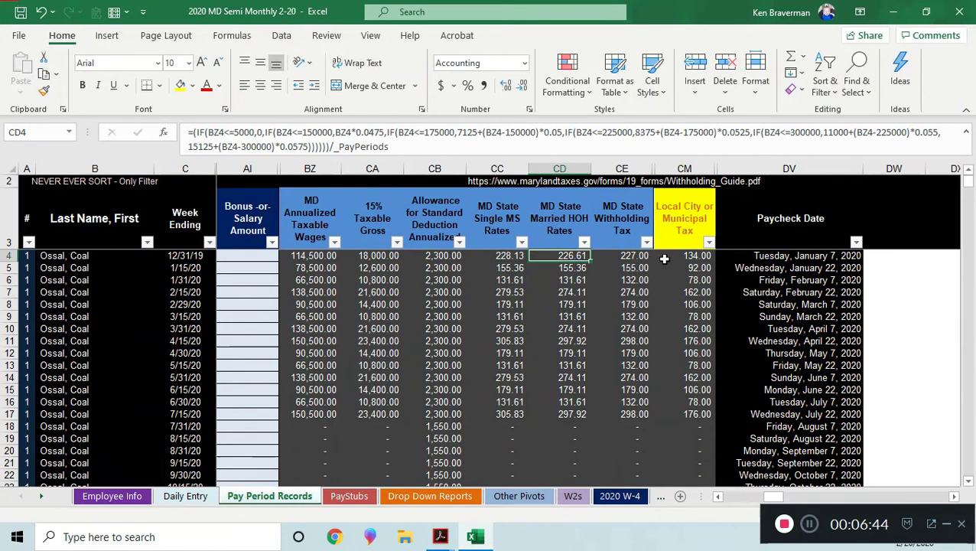
# Step: Review the local tax, its rate lookup, annualized wages and state withholding formulas
pyautogui.click(684, 254)
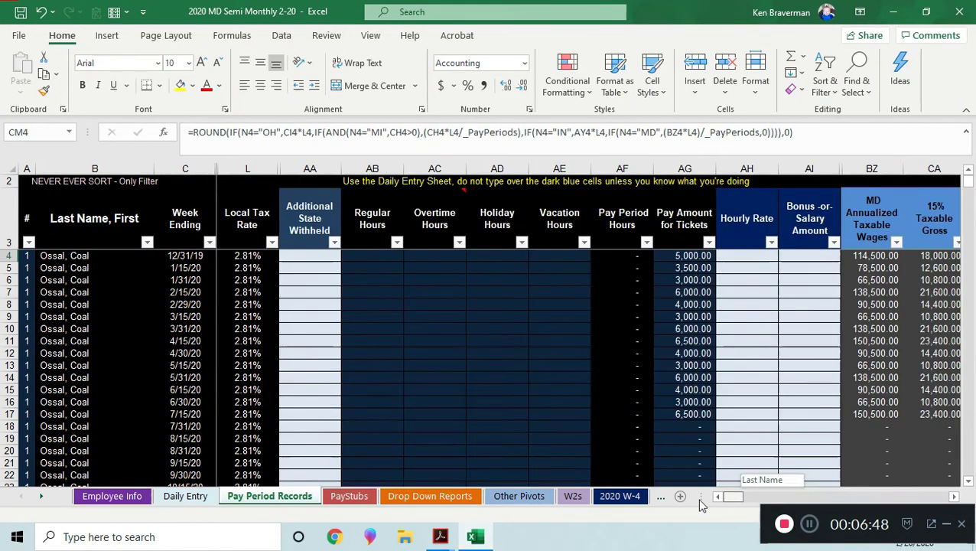
pyautogui.click(248, 254)
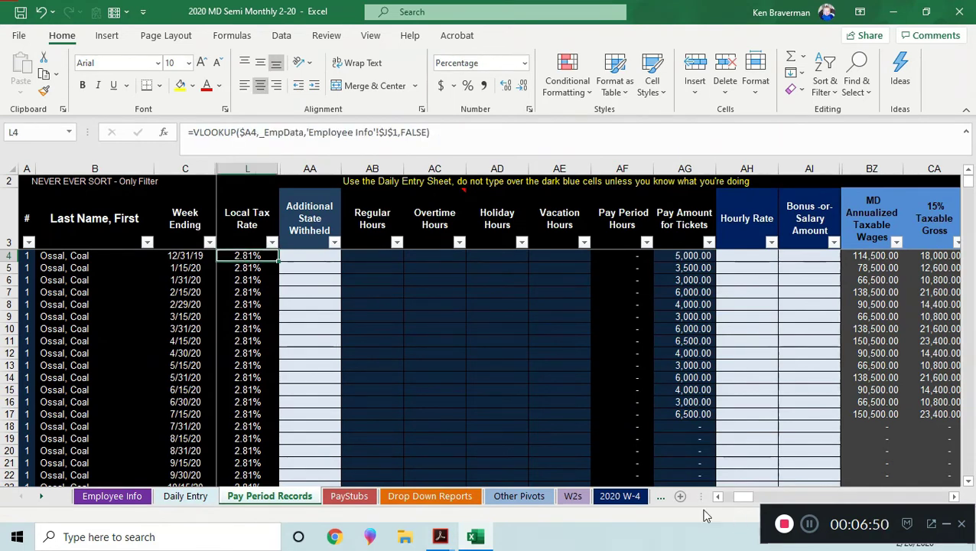
pyautogui.hscroll(3)
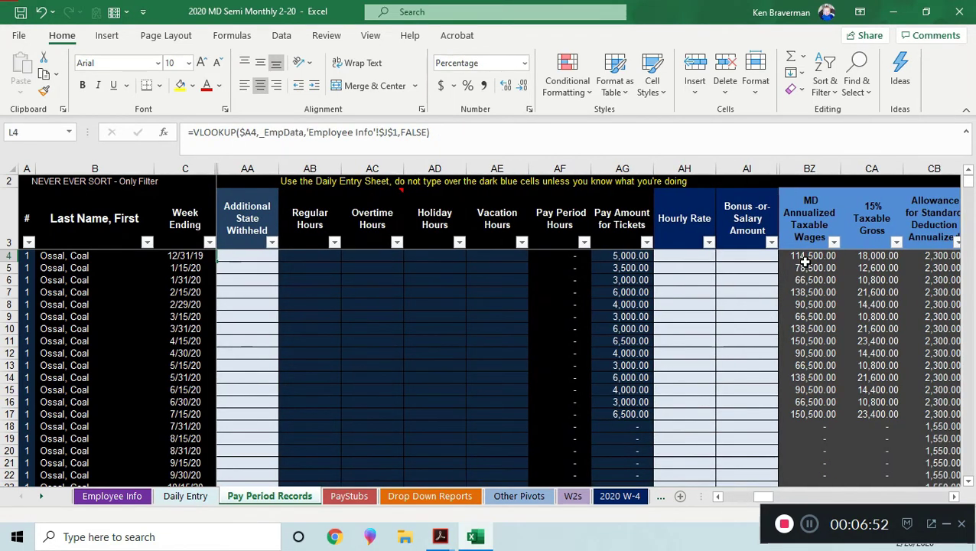
pyautogui.click(809, 256)
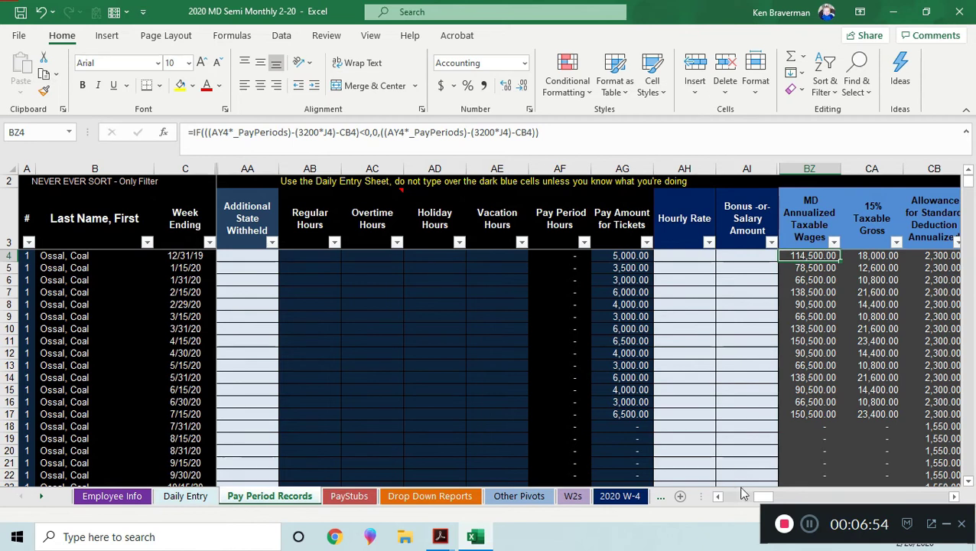
pyautogui.hscroll(3)
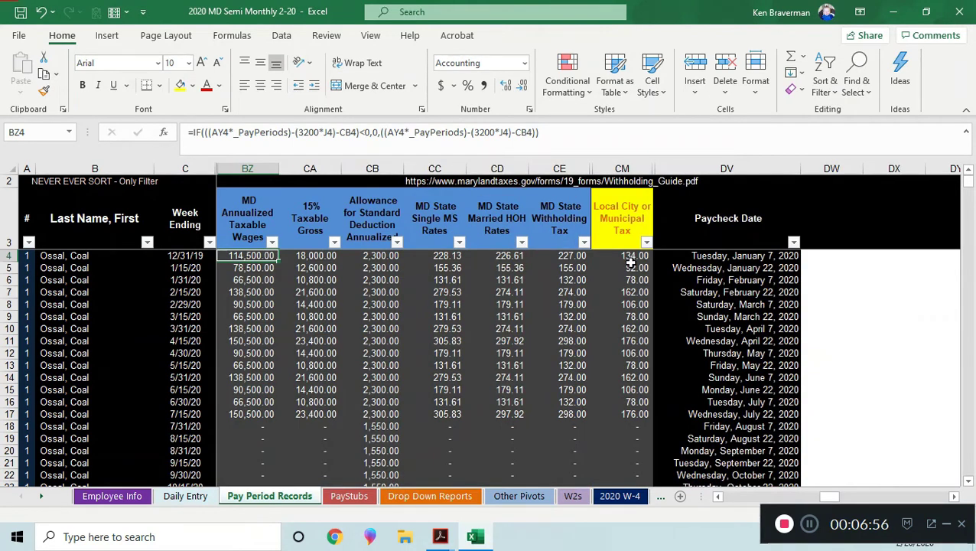
pyautogui.click(621, 255)
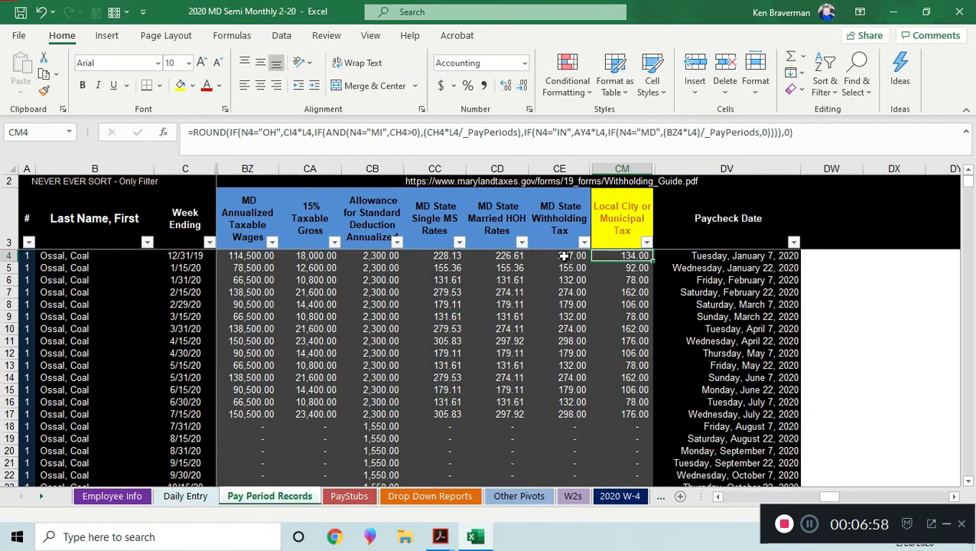
pyautogui.click(560, 255)
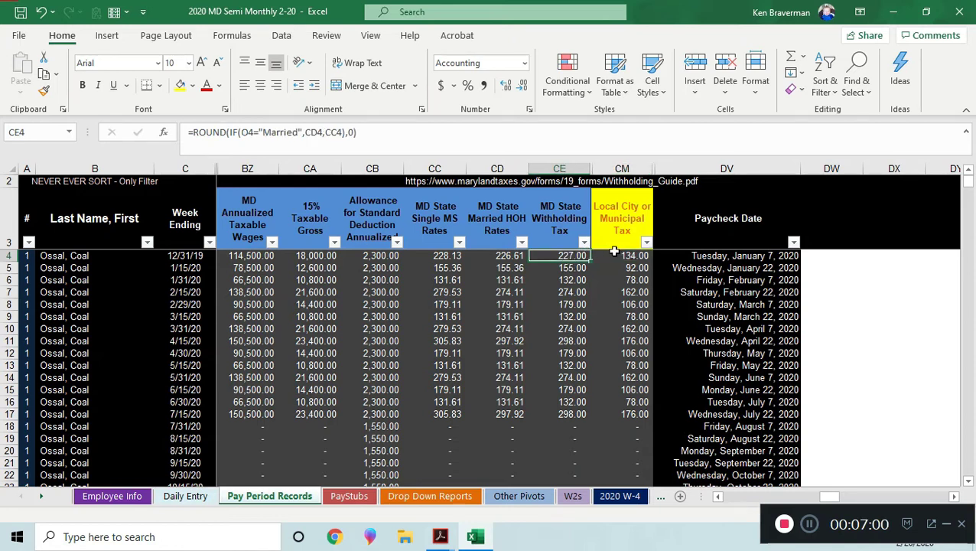
# Step: Rename the local tax column heading in CM3 to MD County Tax
pyautogui.click(621, 256)
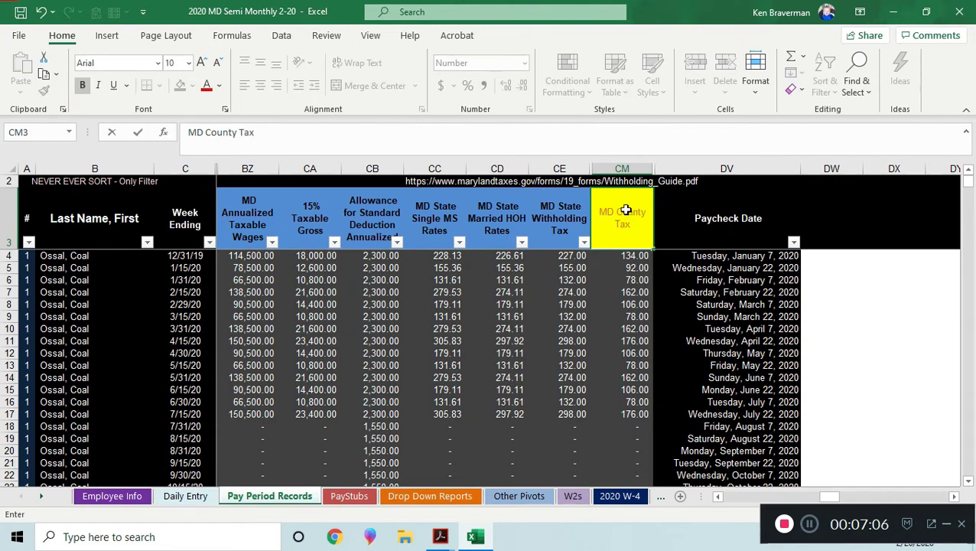
pyautogui.click(622, 256)
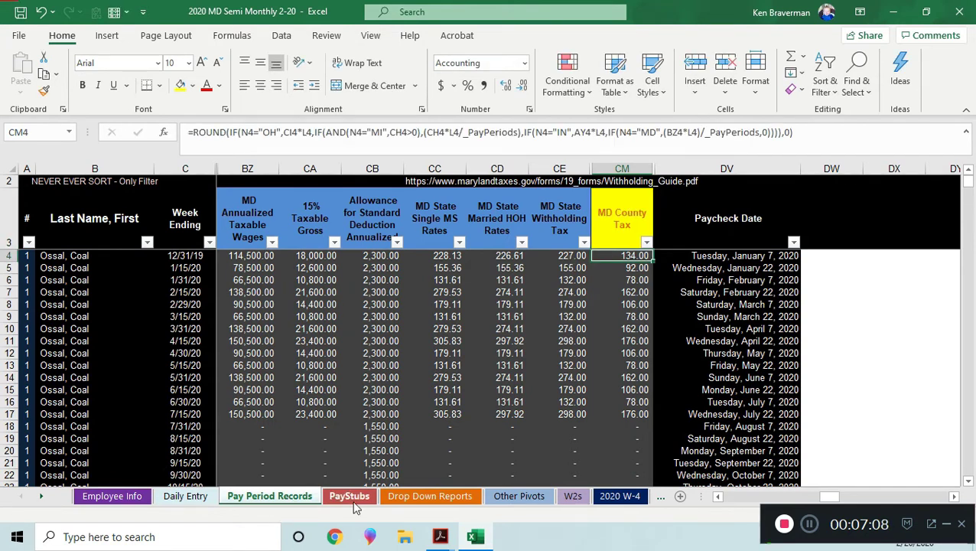
# Step: On Drop Down Reports, clear the 941 quarter Q1 and set the state report month to Jan
pyautogui.click(348, 495)
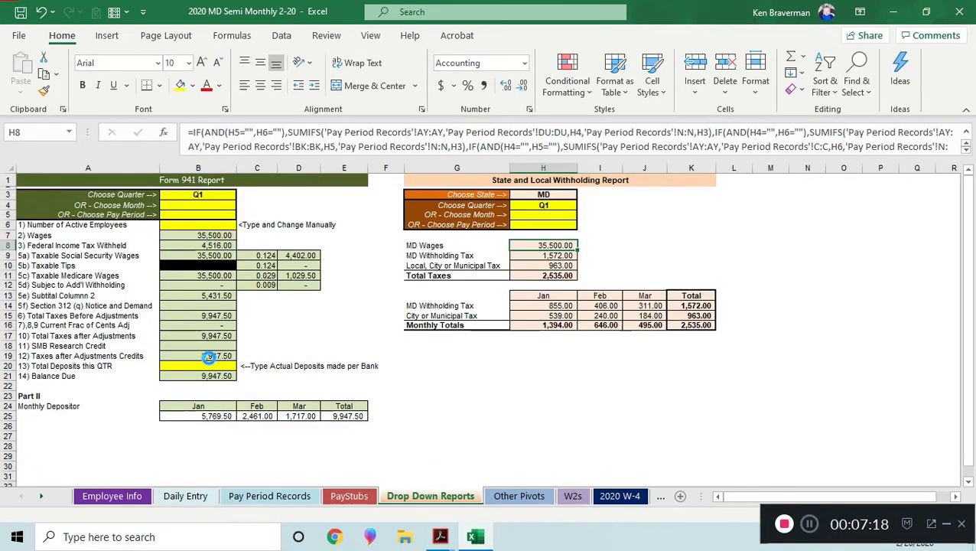
pyautogui.click(245, 201)
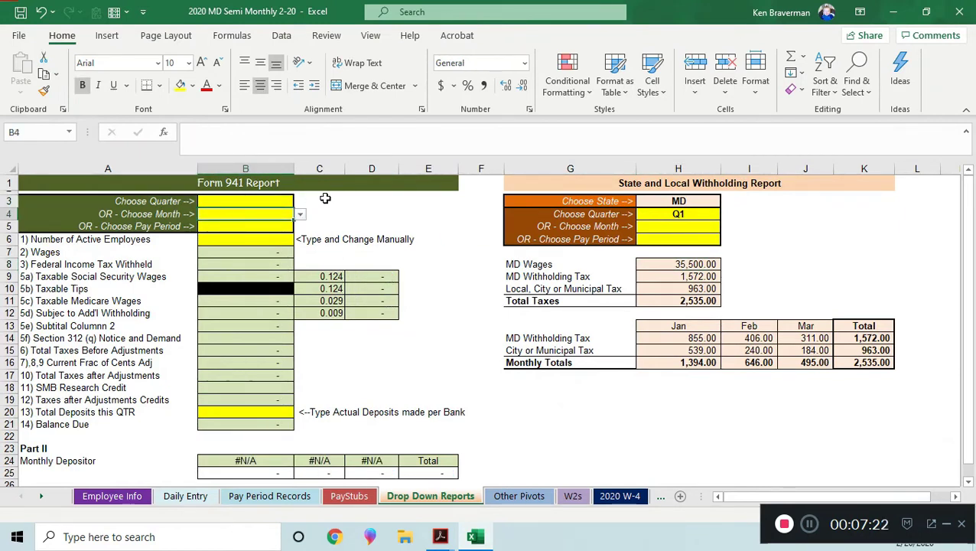
pyautogui.click(678, 214)
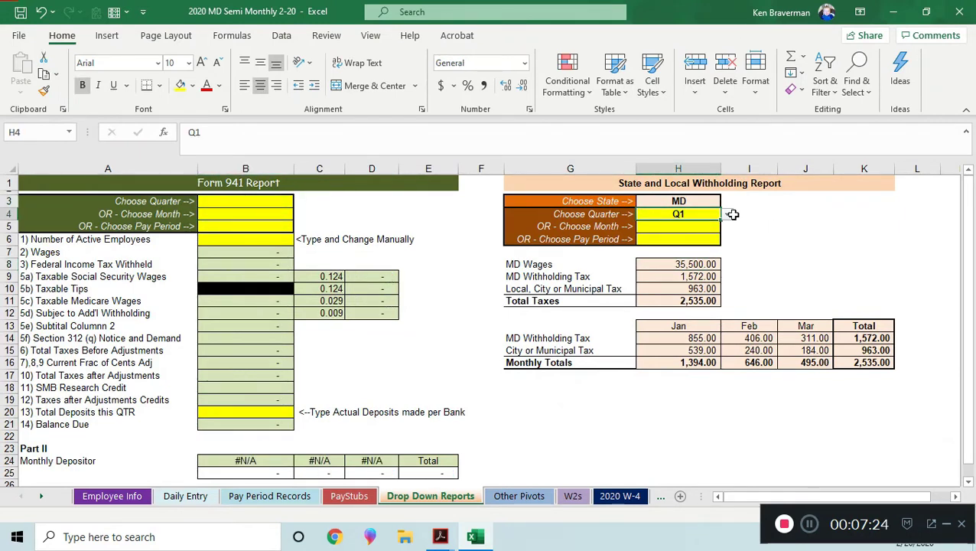
pyautogui.click(679, 214)
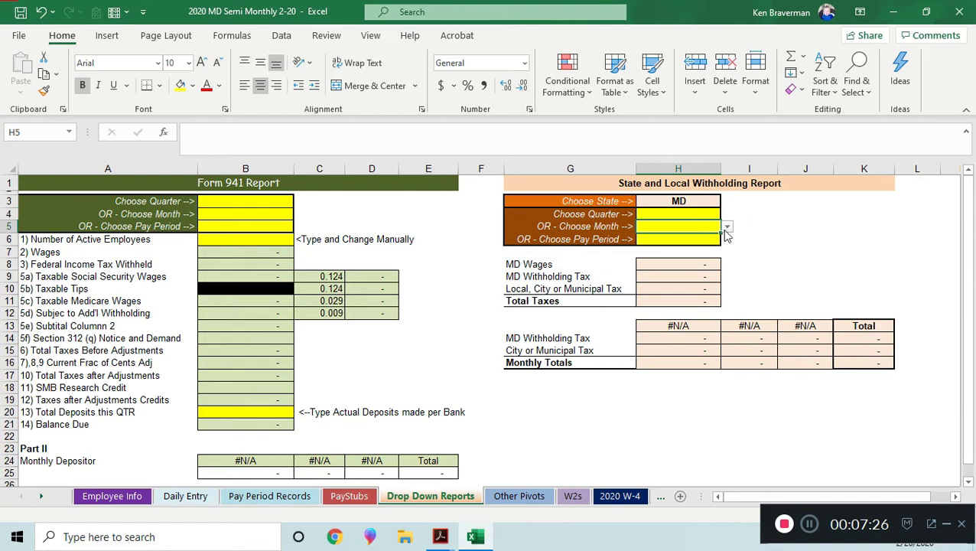
pyautogui.click(727, 226)
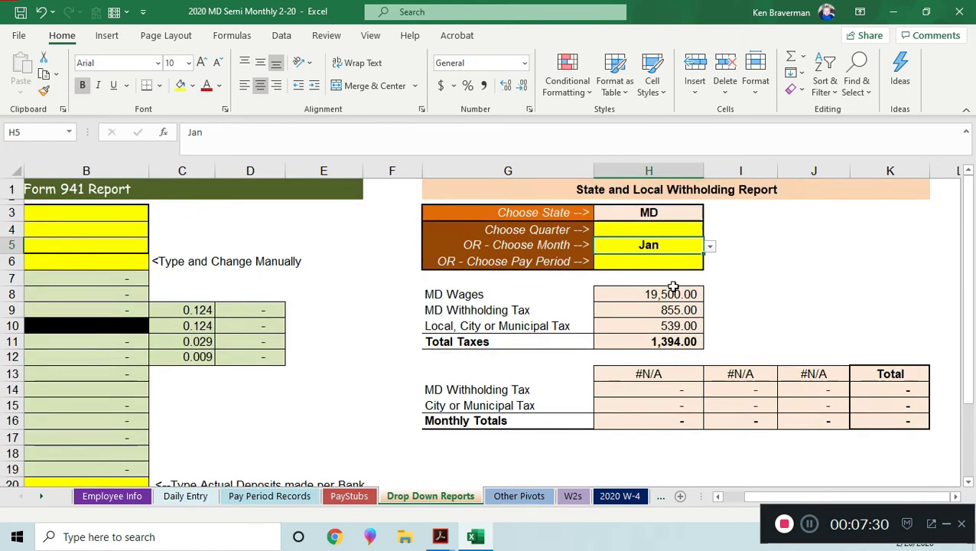
# Step: Inspect the MD wages, local tax and total taxes formulas in H8–H11, then clear the month choice
pyautogui.click(649, 294)
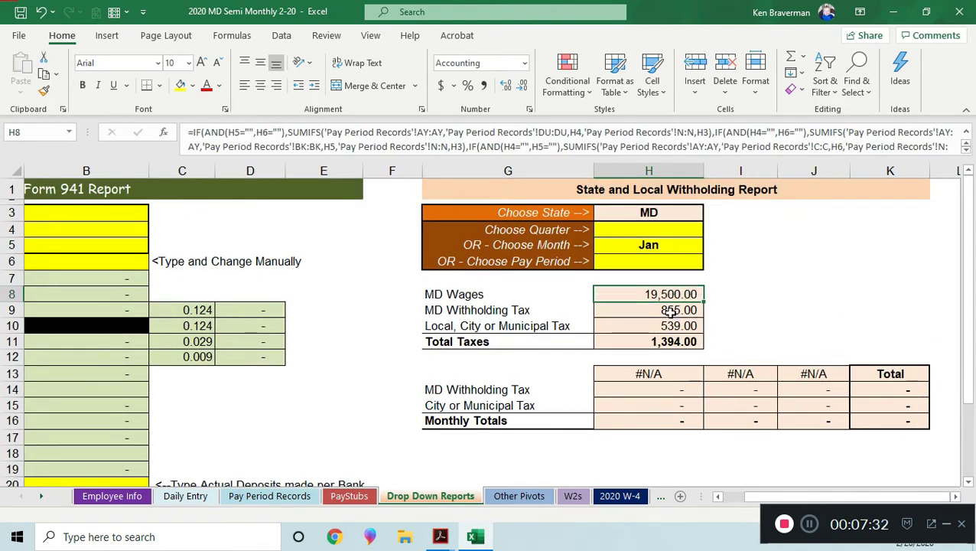
pyautogui.click(649, 324)
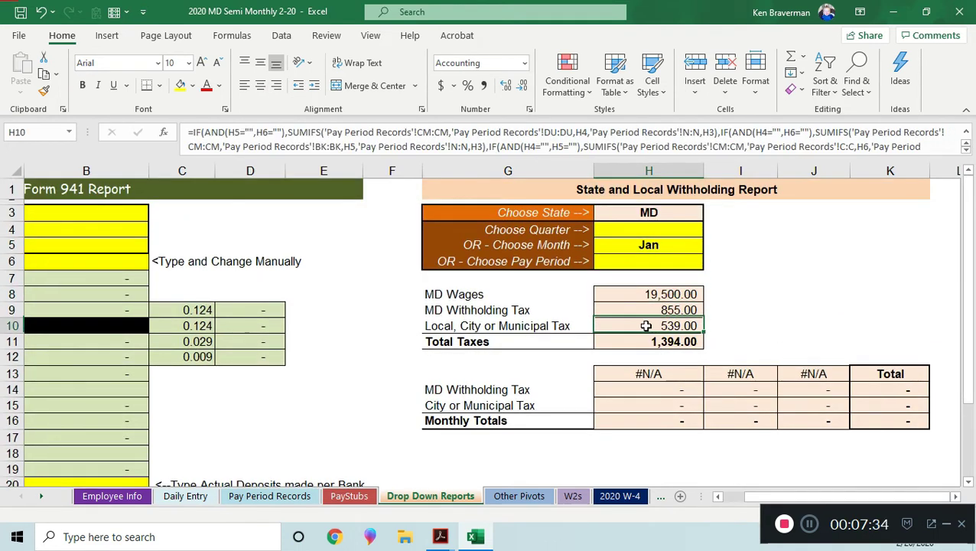
pyautogui.moveTo(633, 333)
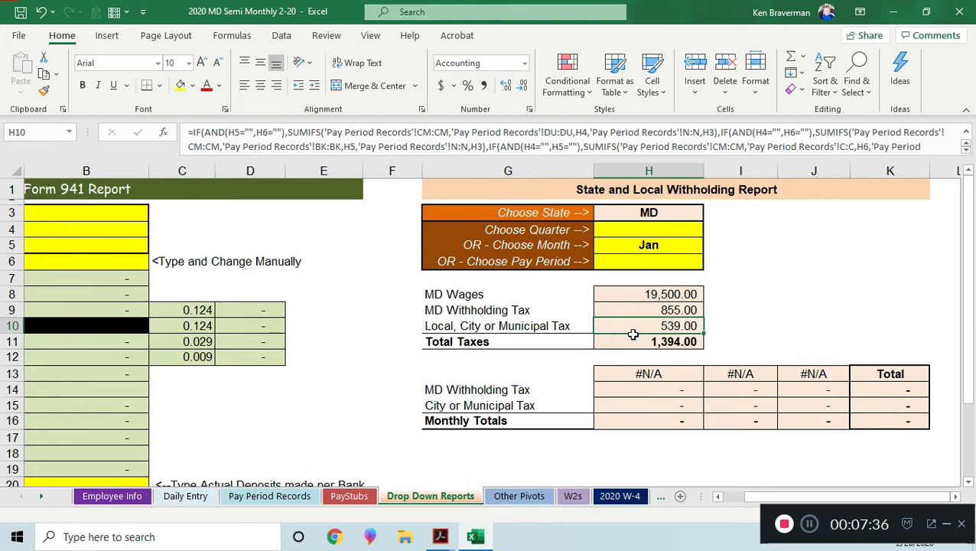
pyautogui.click(649, 341)
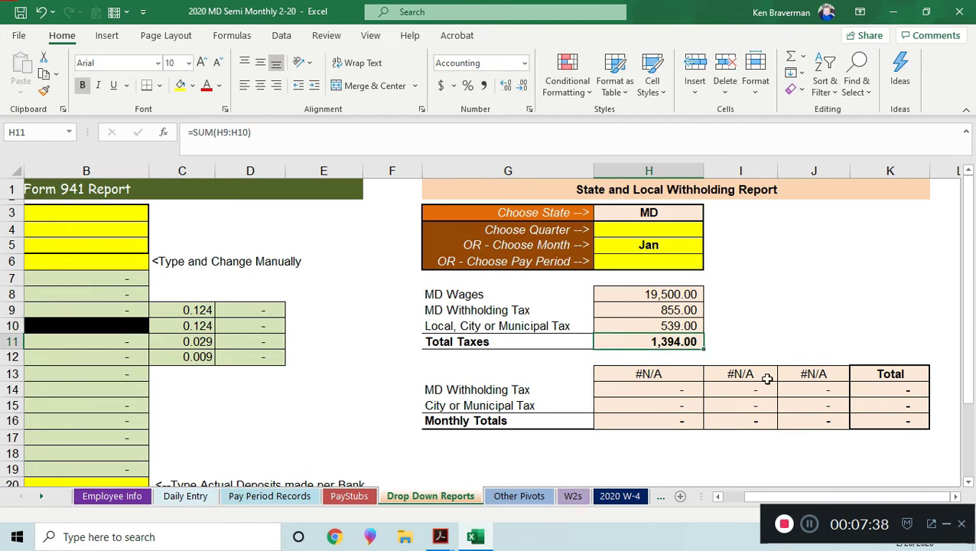
pyautogui.moveTo(686, 336)
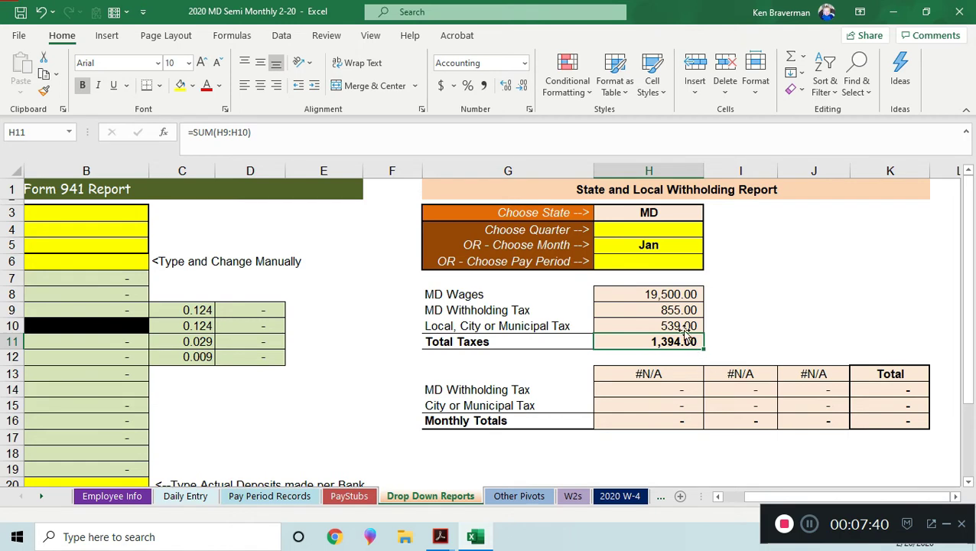
pyautogui.click(649, 244)
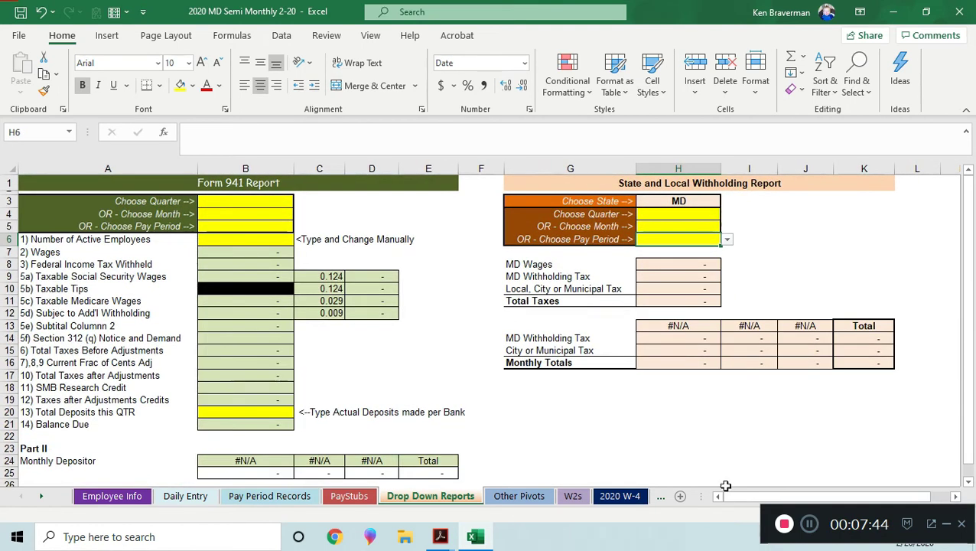
# Step: Refresh the all-employee pivot and collapse the entire county field so totals read 74,500.00
pyautogui.click(519, 496)
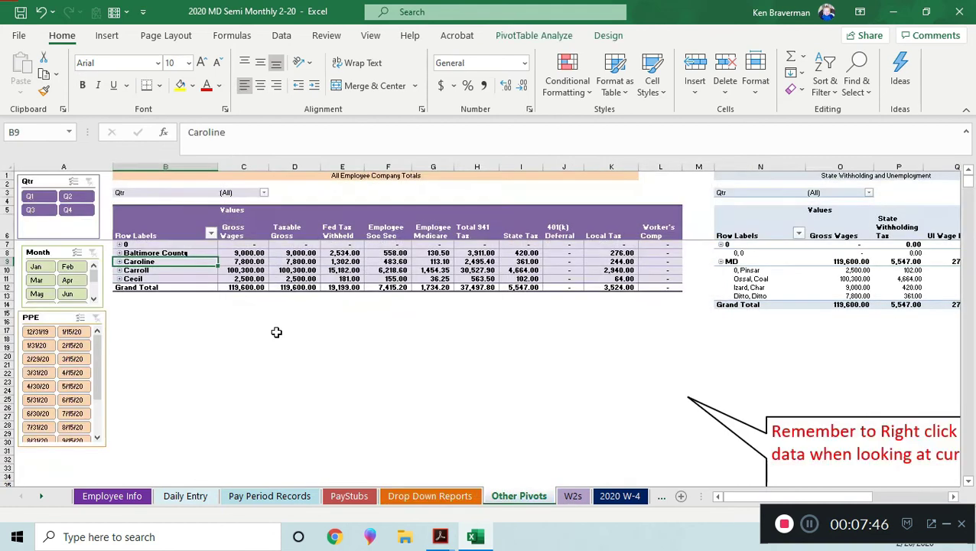
pyautogui.rightClick(294, 260)
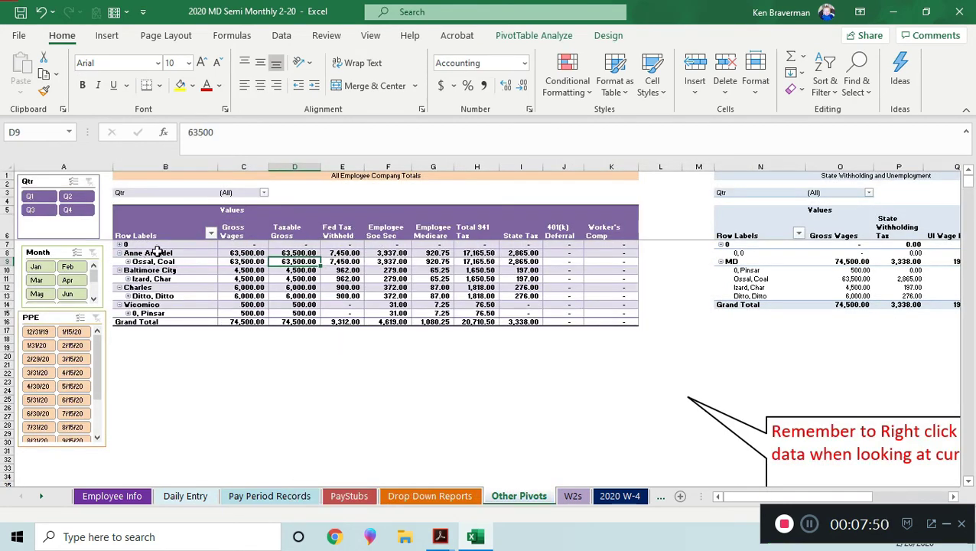
pyautogui.rightClick(148, 253)
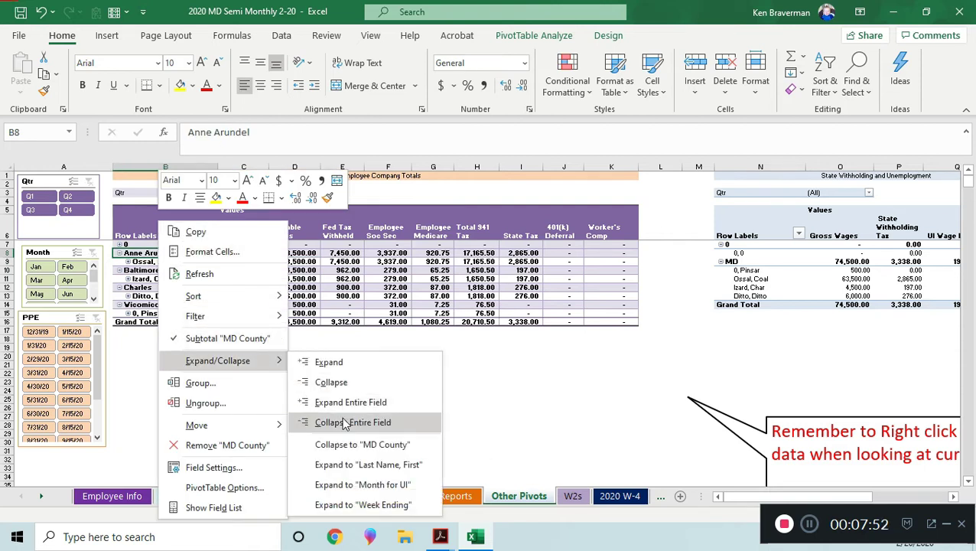
pyautogui.click(352, 423)
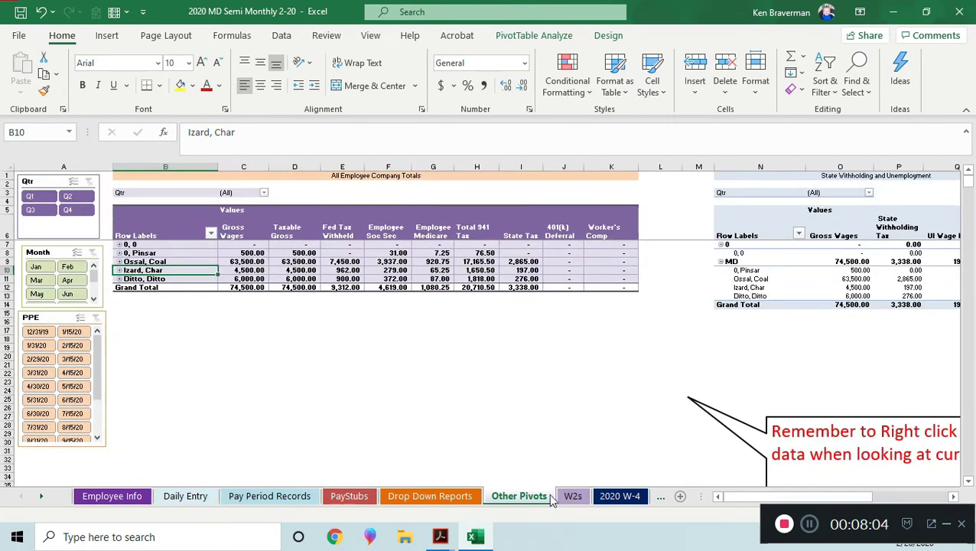
# Step: Review the W-2 sheet's local and state income tax SUMIFS formulas in C39 and C37
pyautogui.click(572, 496)
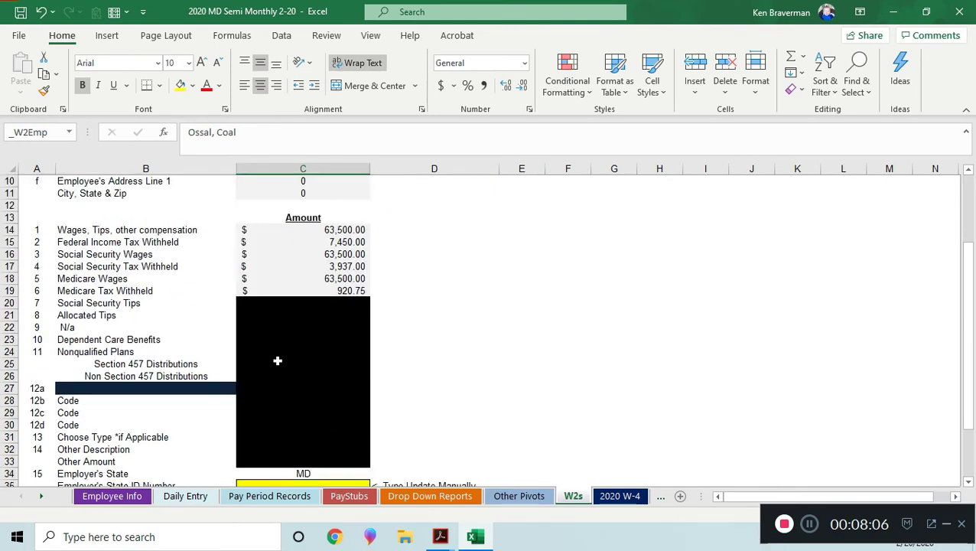
pyautogui.scroll(-3)
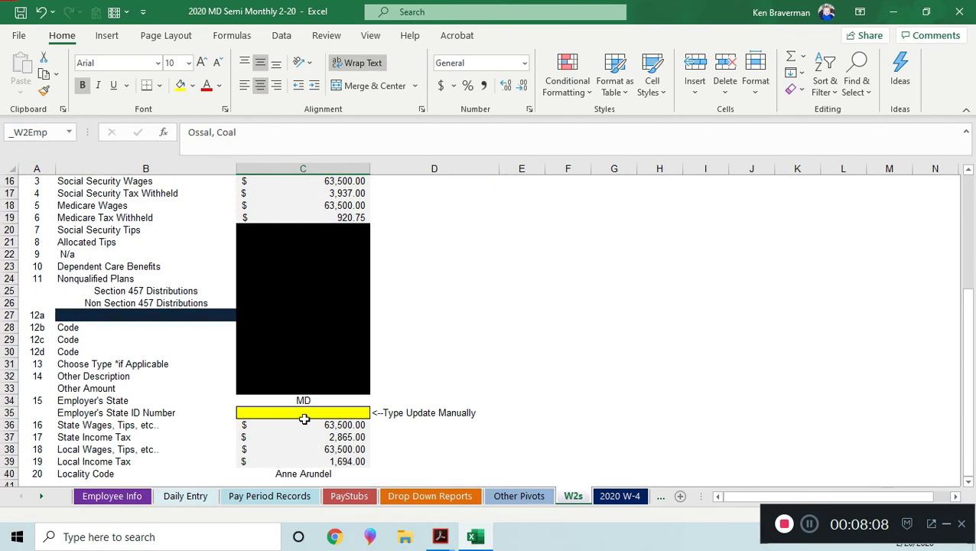
pyautogui.moveTo(302, 440)
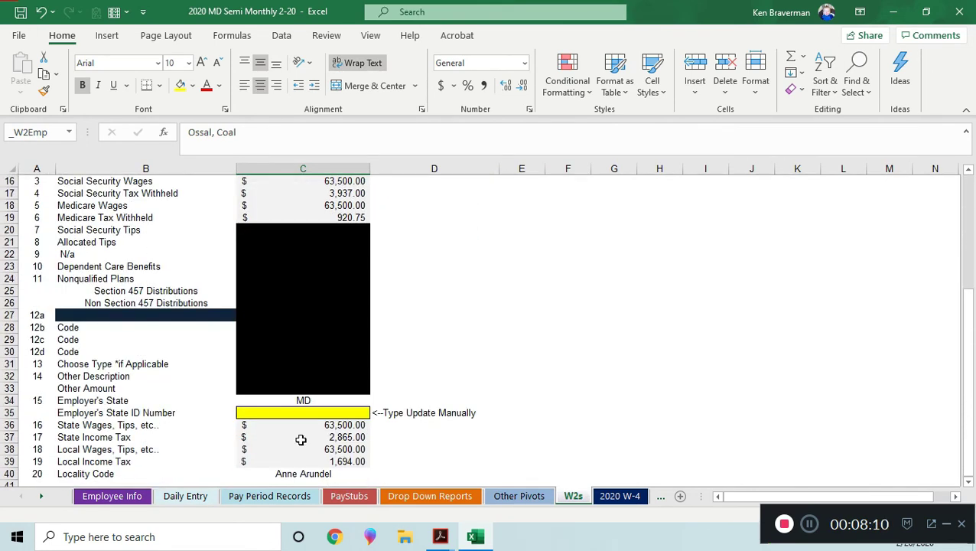
pyautogui.click(303, 425)
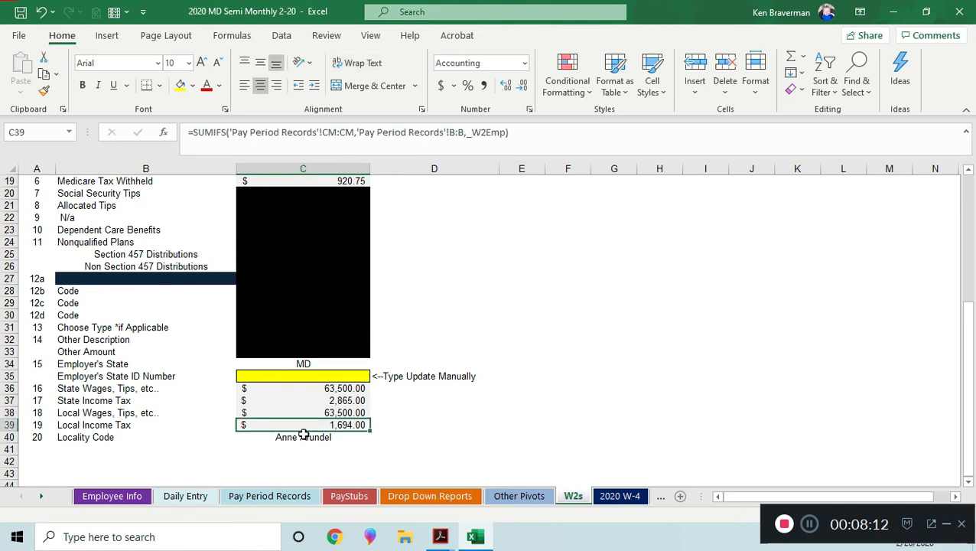
pyautogui.click(303, 401)
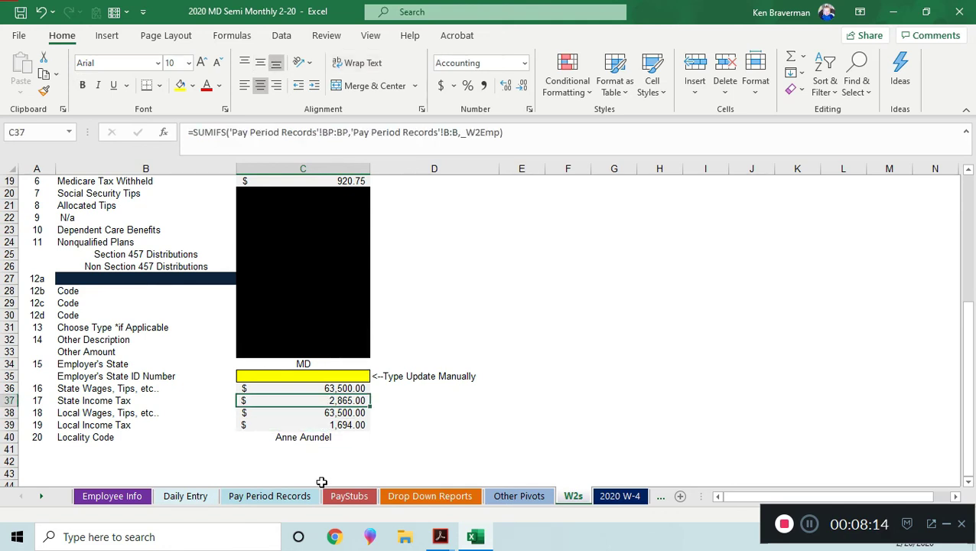
pyautogui.scroll(3)
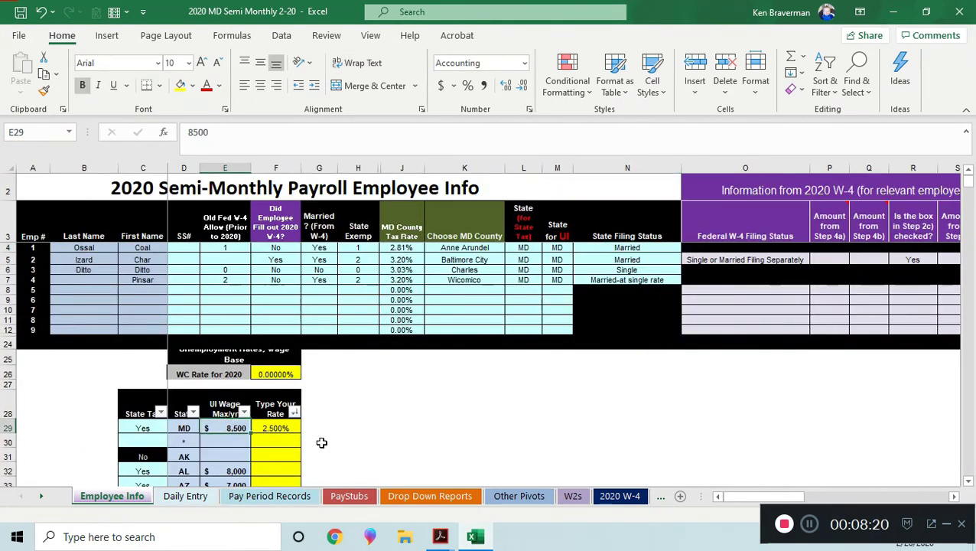
pyautogui.click(627, 248)
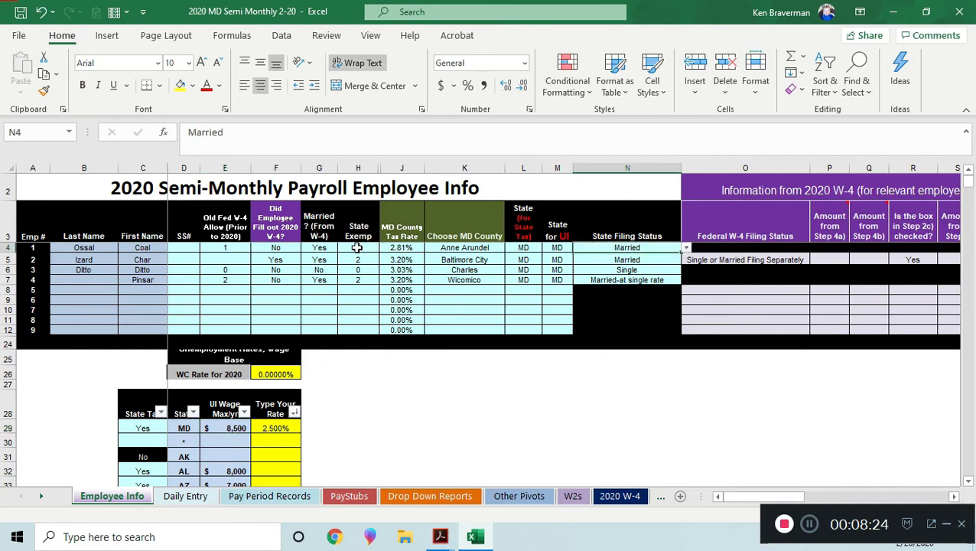
pyautogui.click(465, 248)
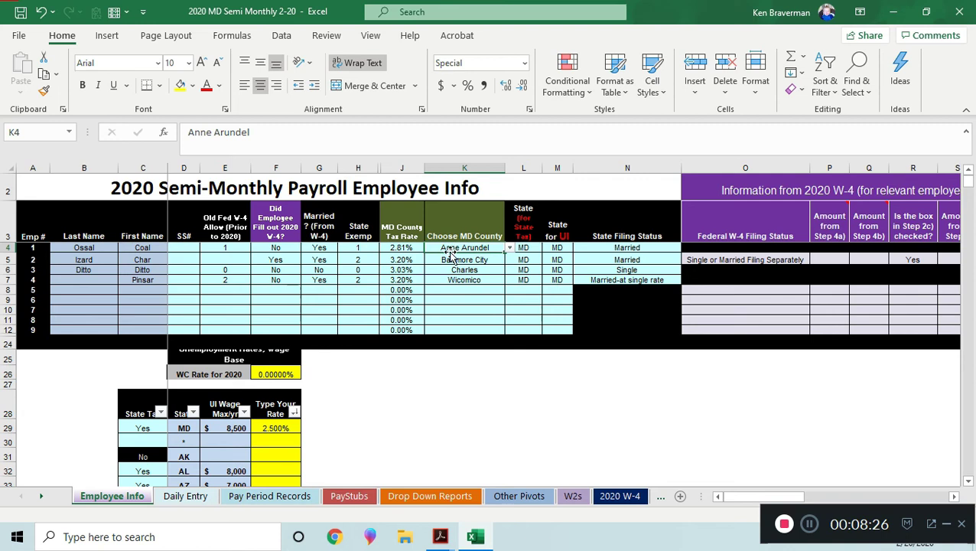
pyautogui.click(401, 248)
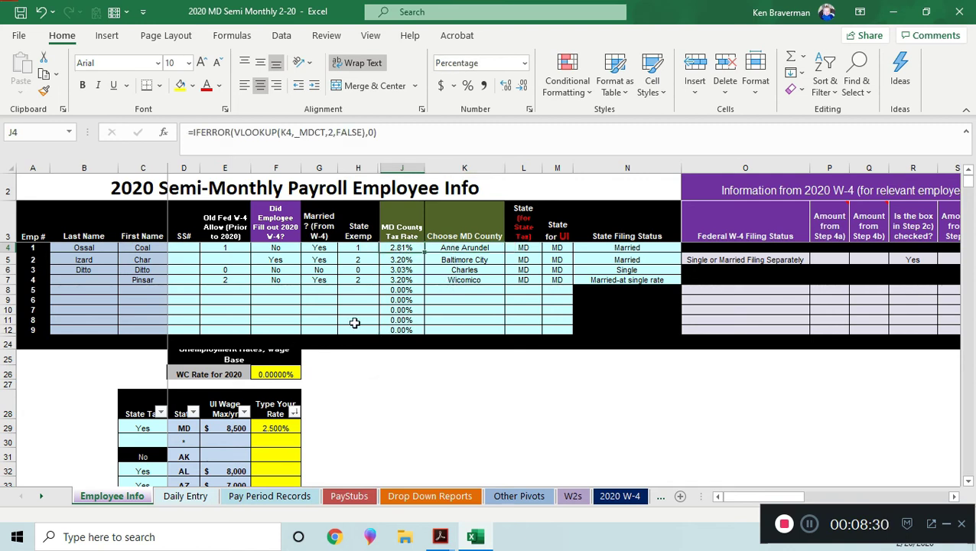
pyautogui.moveTo(249, 294)
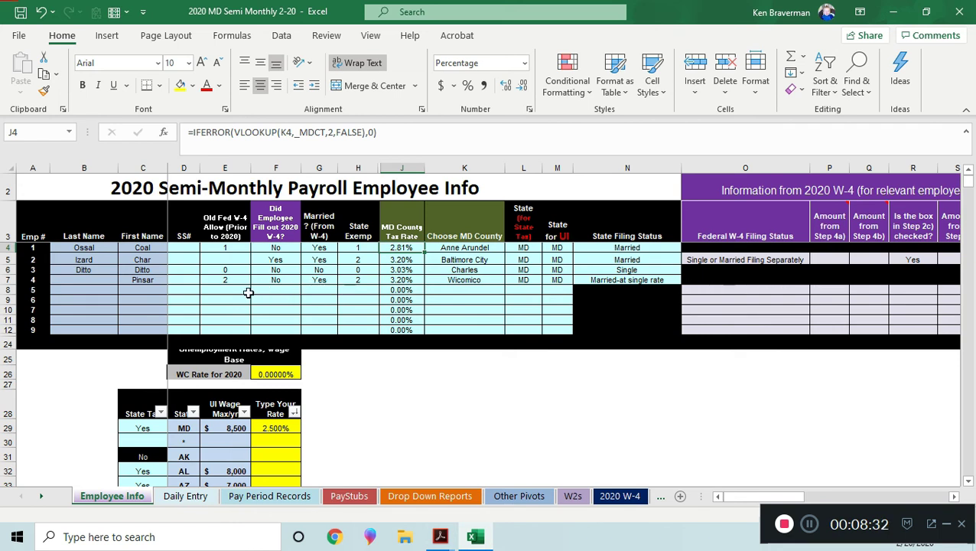
pyautogui.moveTo(281, 306)
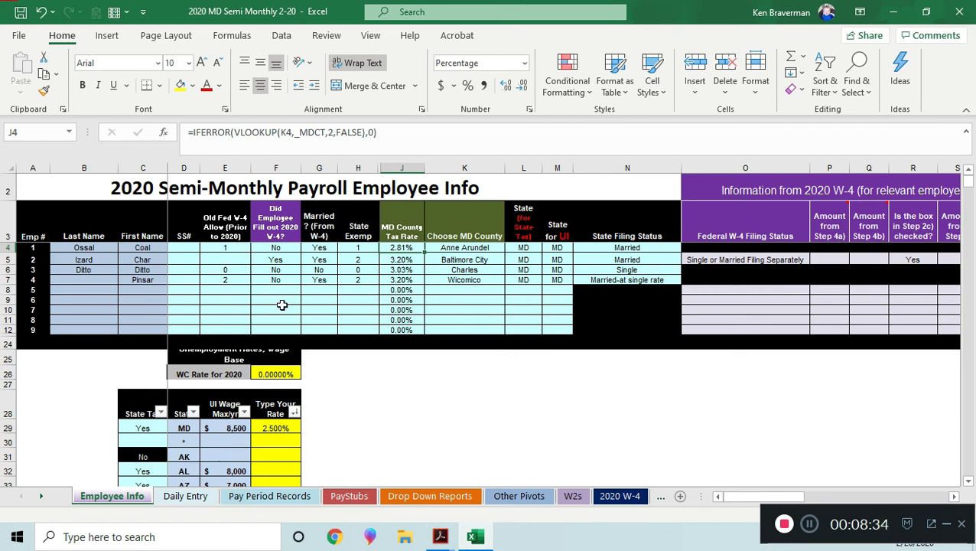